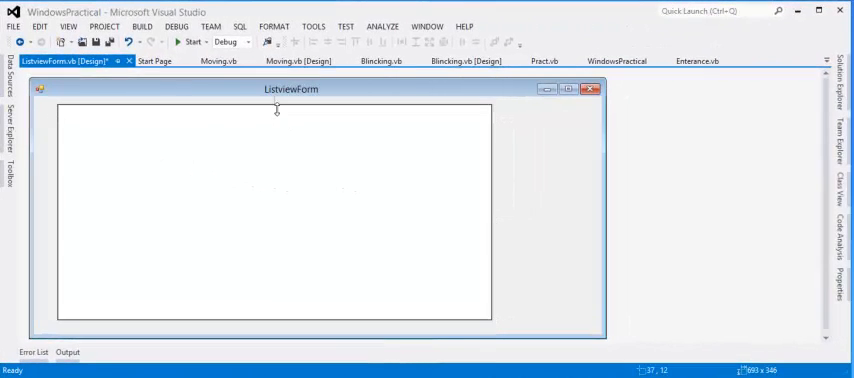
Move the ListView to location 12,12 near the form's top-left and review its properties.
{"action": "left_click", "coordinate": [13, 170]}
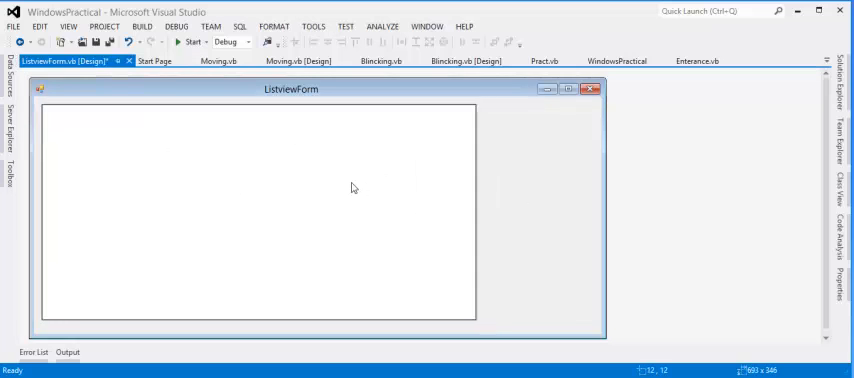
{"action": "left_click", "coordinate": [353, 187]}
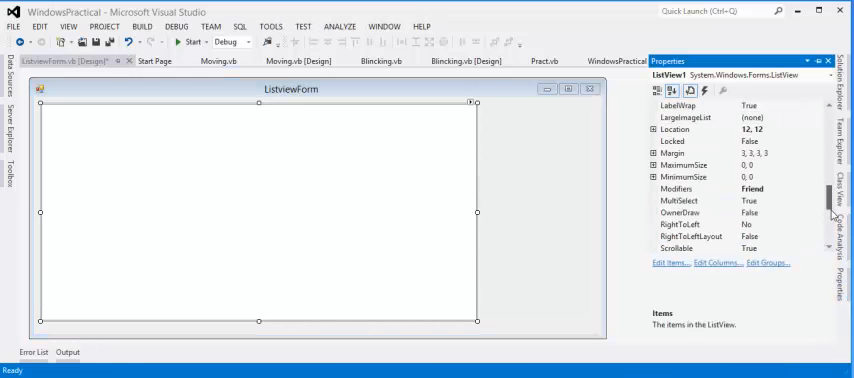
{"action": "scroll", "scroll_direction": "down", "scroll_amount": 3}
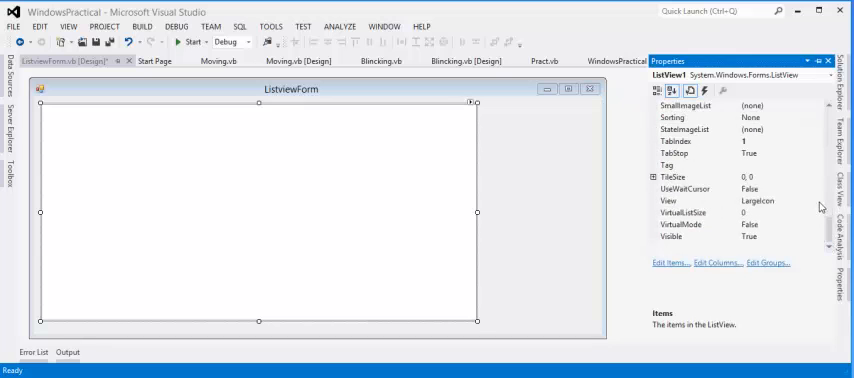
{"action": "left_click", "coordinate": [824, 200]}
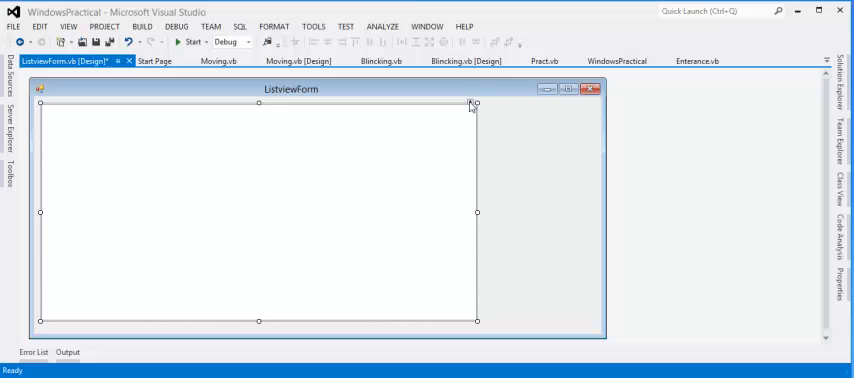
Select ListView1's Columns (Collection) property in the Properties window.
{"action": "left_click", "coordinate": [472, 103]}
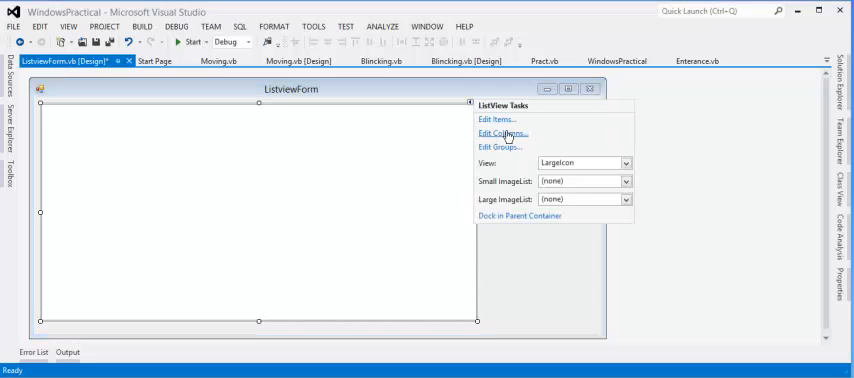
{"action": "mouse_move", "coordinate": [843, 289]}
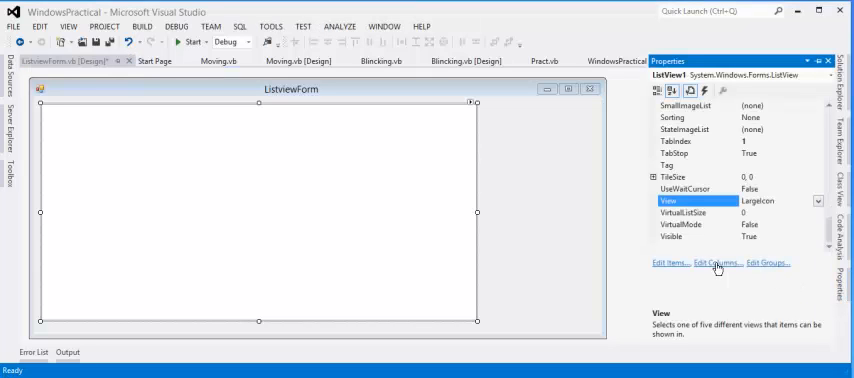
{"action": "mouse_move", "coordinate": [834, 233]}
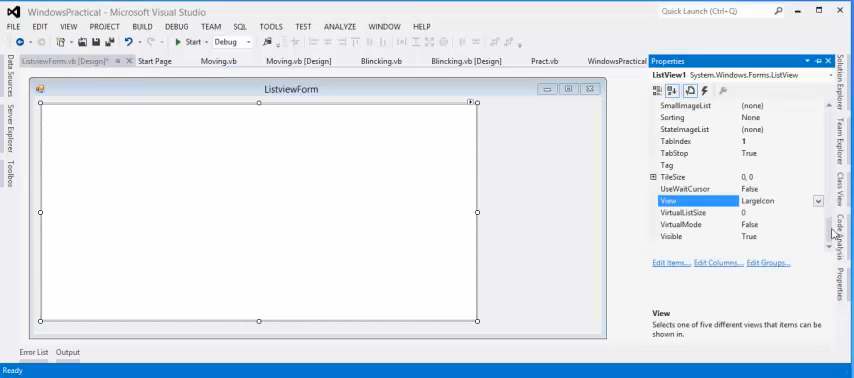
{"action": "scroll", "scroll_direction": "down", "scroll_amount": 3}
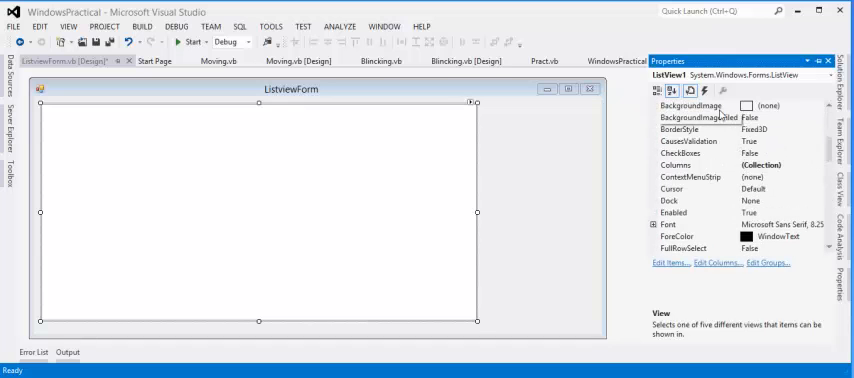
{"action": "mouse_move", "coordinate": [808, 178]}
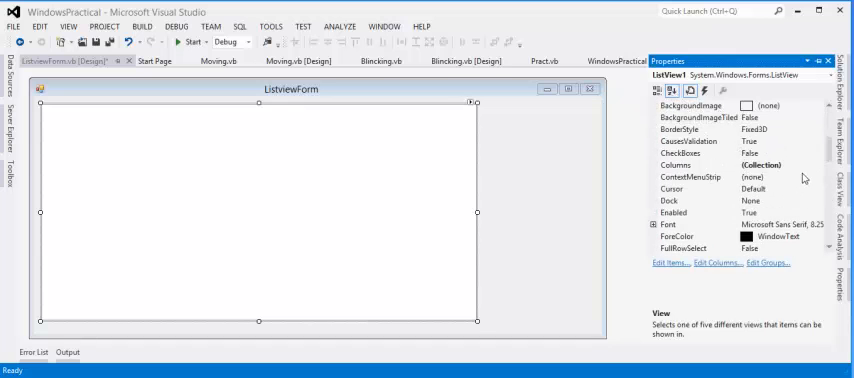
{"action": "left_click", "coordinate": [668, 165]}
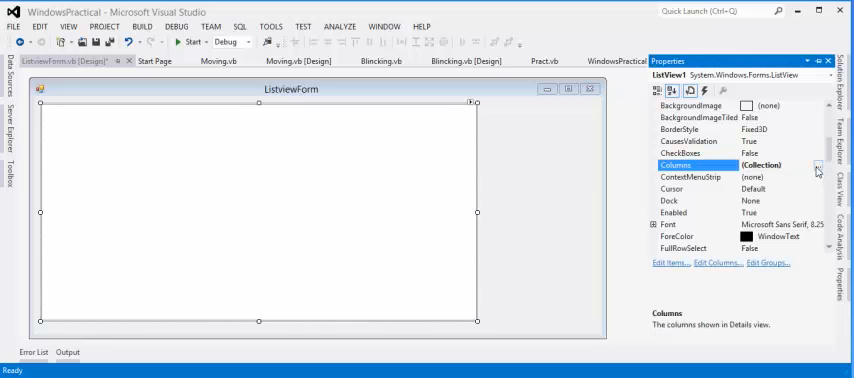
{"action": "mouse_move", "coordinate": [476, 106]}
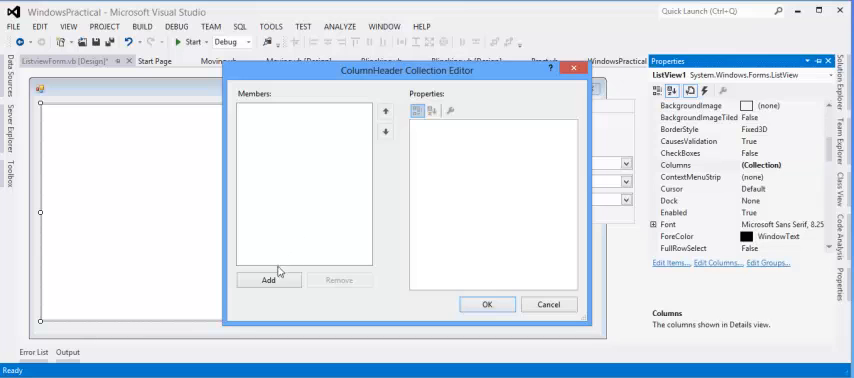
Add the S/N column named SNCH and the Name column named NameColumnHeader.
{"action": "left_click", "coordinate": [269, 280]}
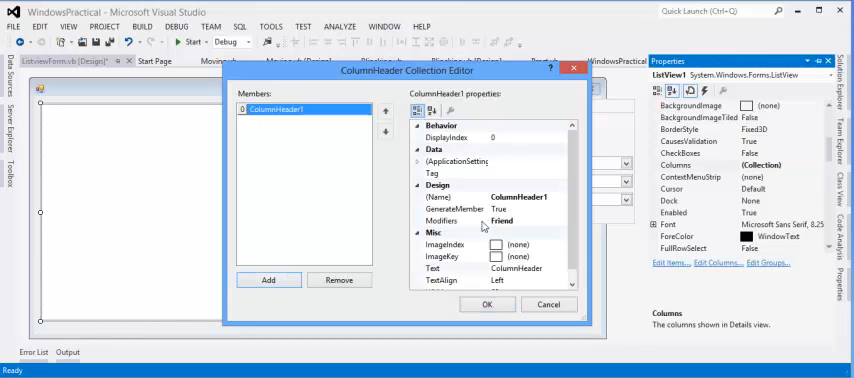
{"action": "mouse_move", "coordinate": [568, 240]}
{"action": "type", "text": "S"}
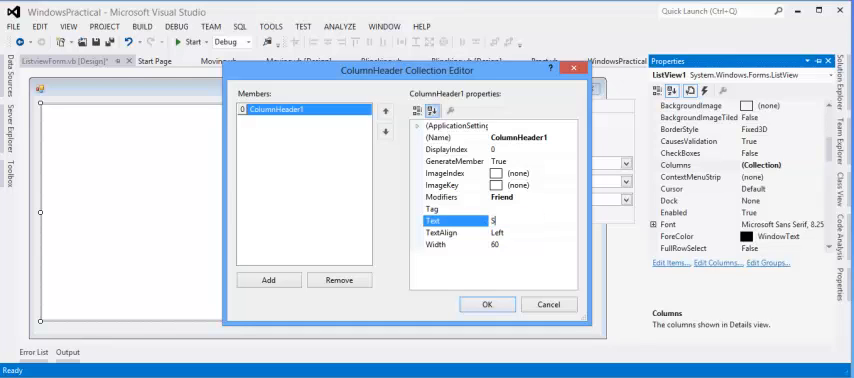
{"action": "type", "text": "/N"}
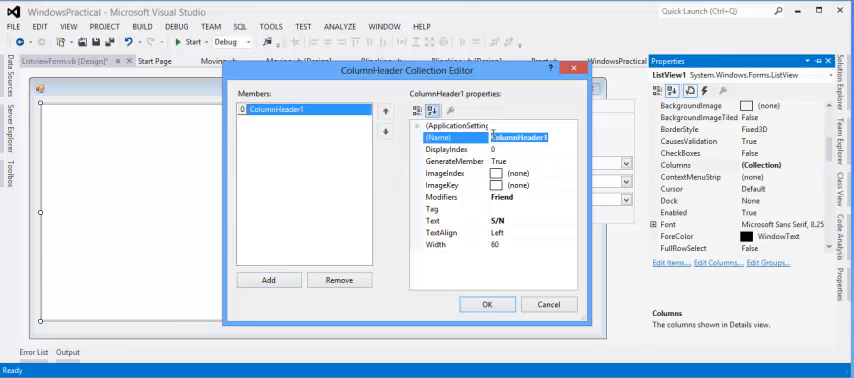
{"action": "type", "text": "SN"}
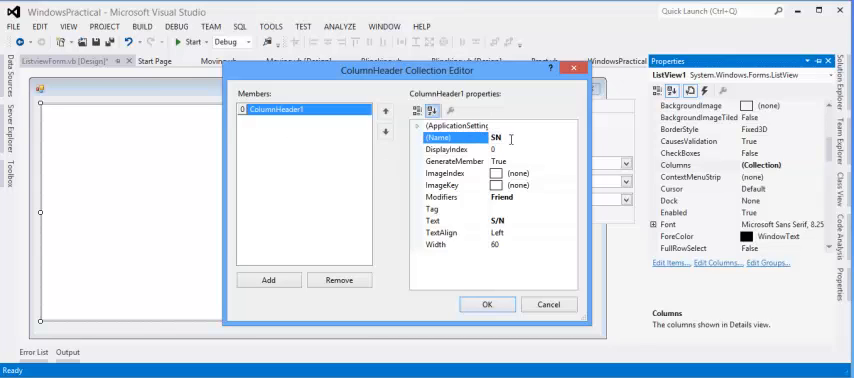
{"action": "type", "text": "CH"}
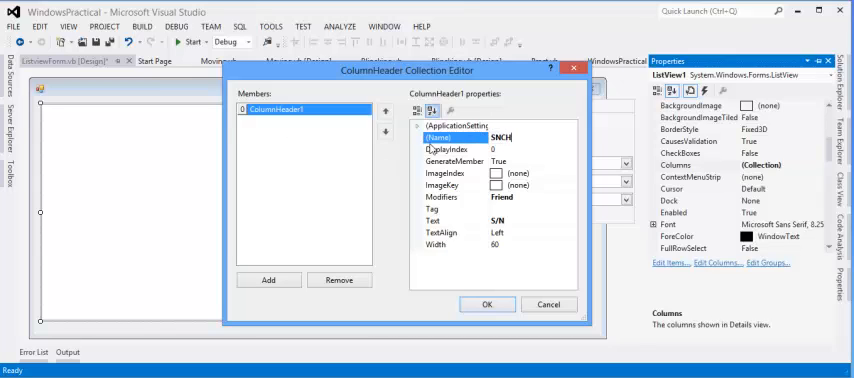
{"action": "left_click", "coordinate": [270, 279]}
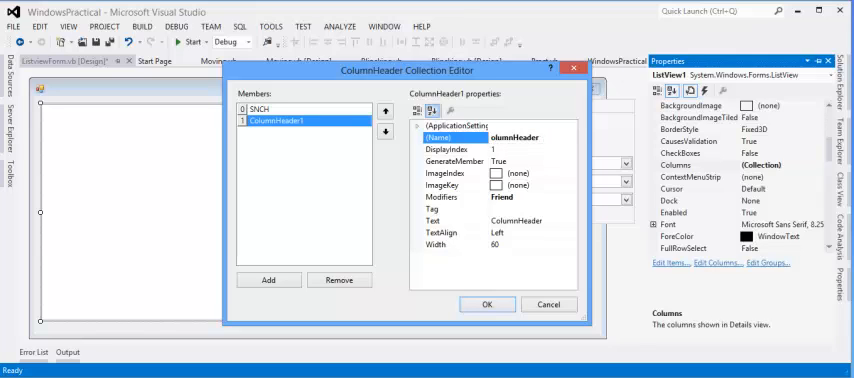
{"action": "type", "text": "NC"}
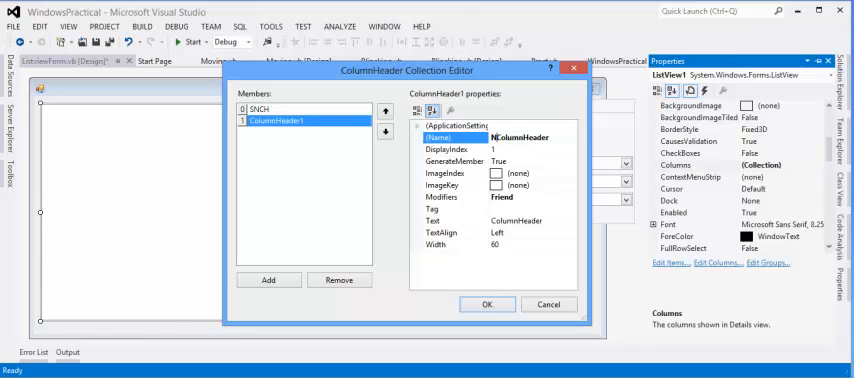
{"action": "type", "text": "ame"}
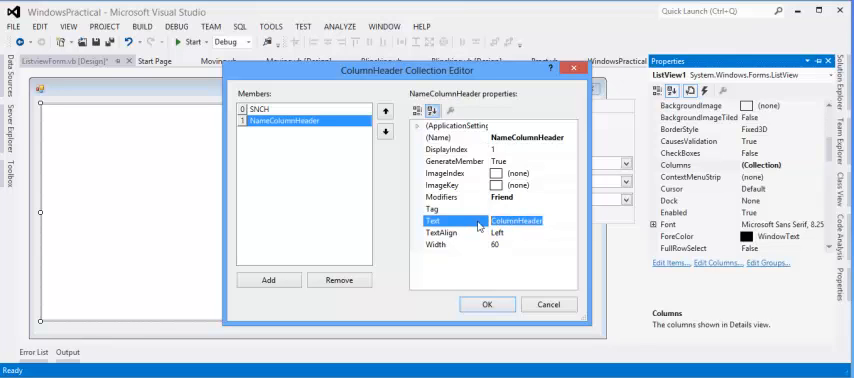
{"action": "type", "text": "Name"}
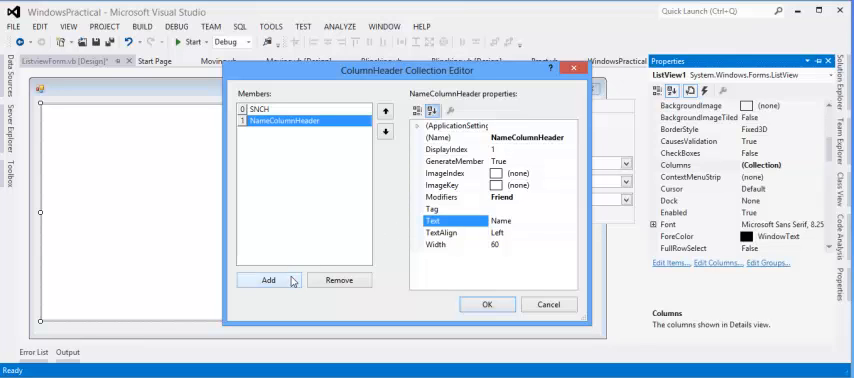
Add a third column with text Course, named CourseColumnHeader.
{"action": "left_click", "coordinate": [268, 279]}
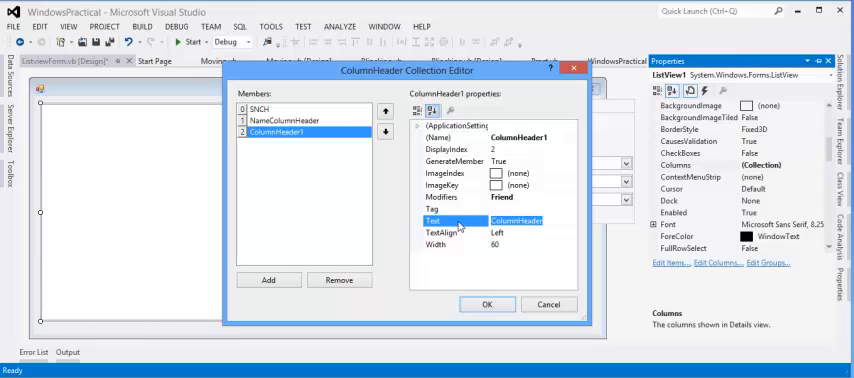
{"action": "type", "text": "COut"}
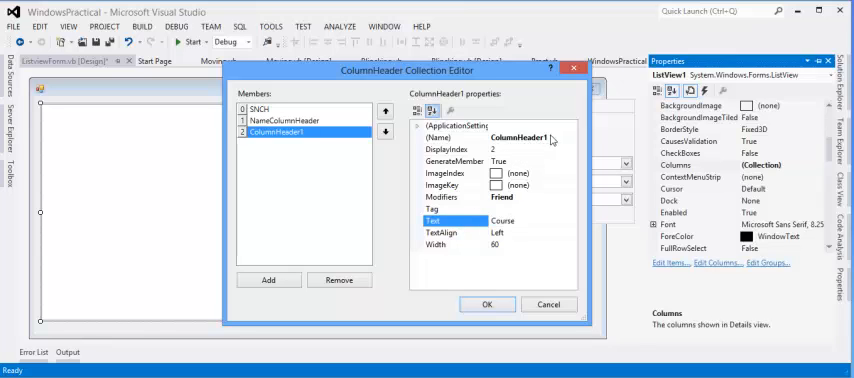
{"action": "left_click", "coordinate": [440, 137]}
{"action": "type", "text": "Course"}
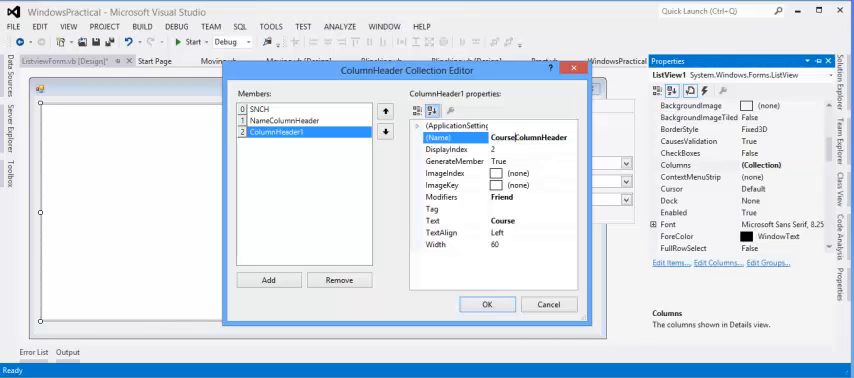
{"action": "mouse_move", "coordinate": [288, 264]}
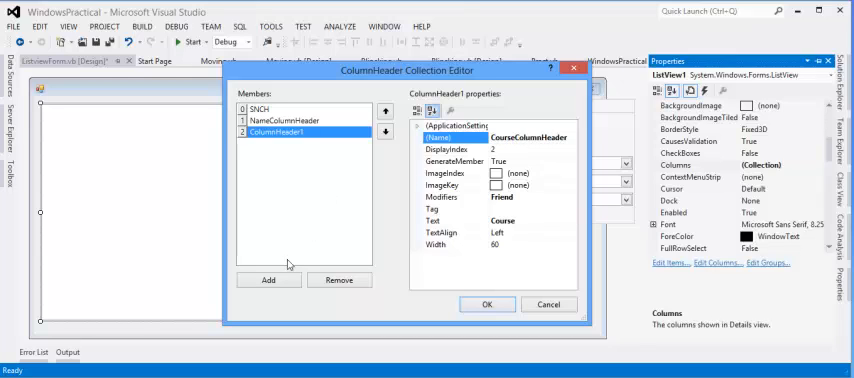
{"action": "mouse_move", "coordinate": [449, 283]}
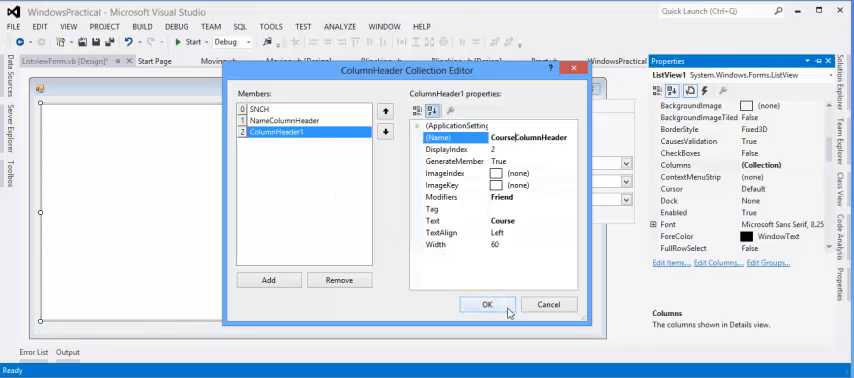
{"action": "type", "text": "CourseColumnHeader"}
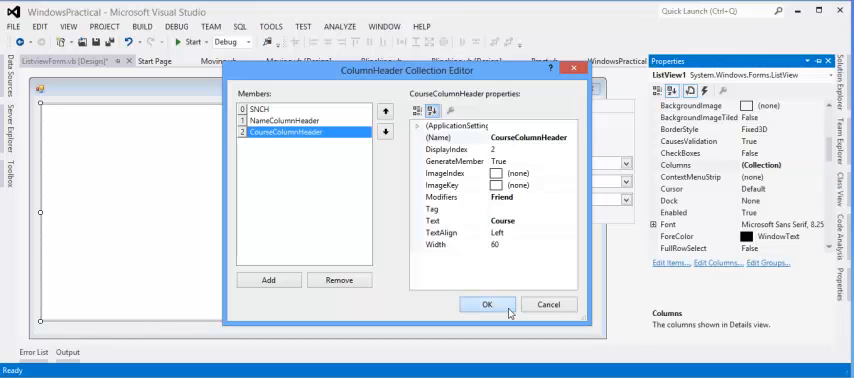
Close the column editor and switch the view through Details, SmallIcon, then List.
{"action": "left_click", "coordinate": [487, 304]}
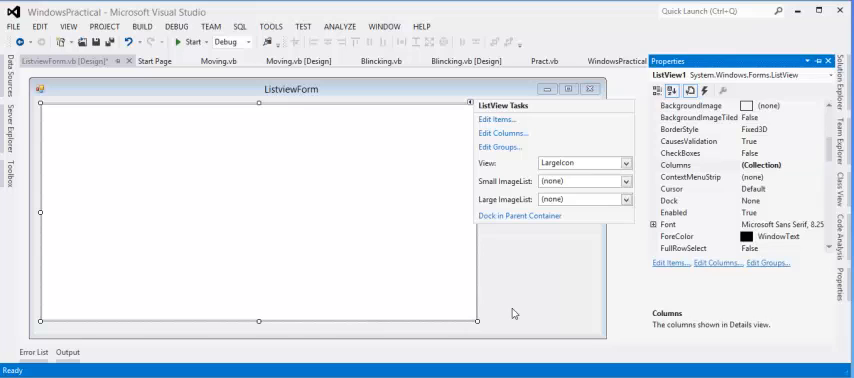
{"action": "mouse_move", "coordinate": [547, 291]}
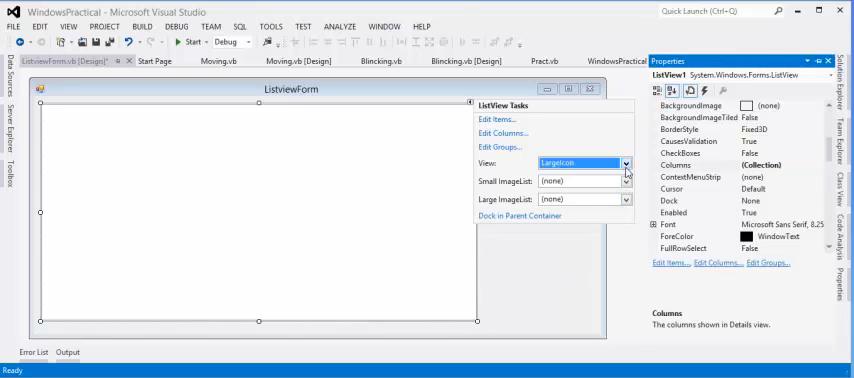
{"action": "left_click", "coordinate": [626, 163]}
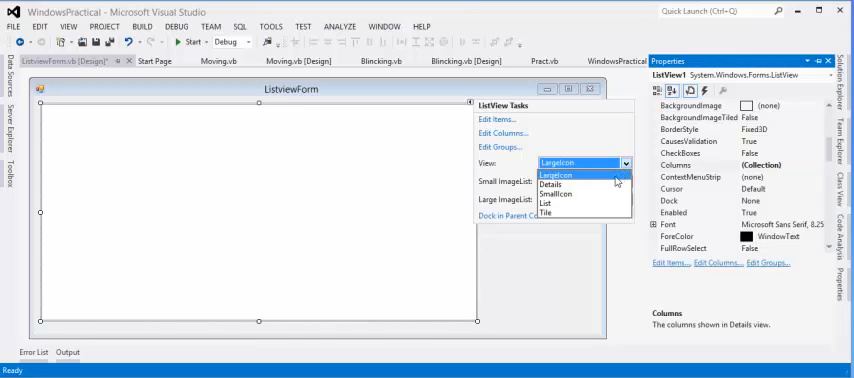
{"action": "left_click", "coordinate": [550, 184]}
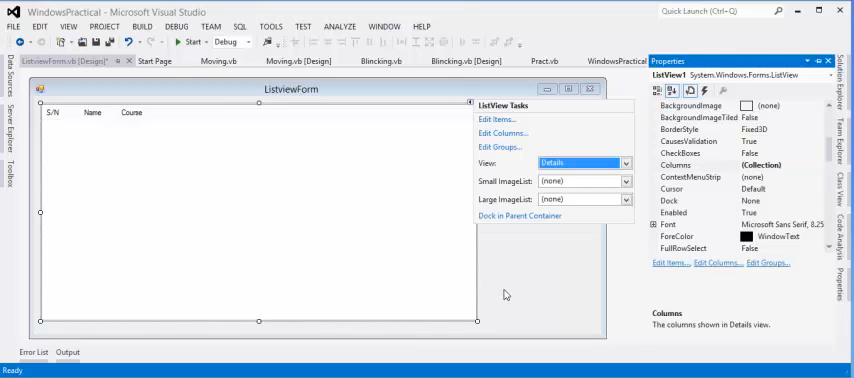
{"action": "mouse_move", "coordinate": [618, 191]}
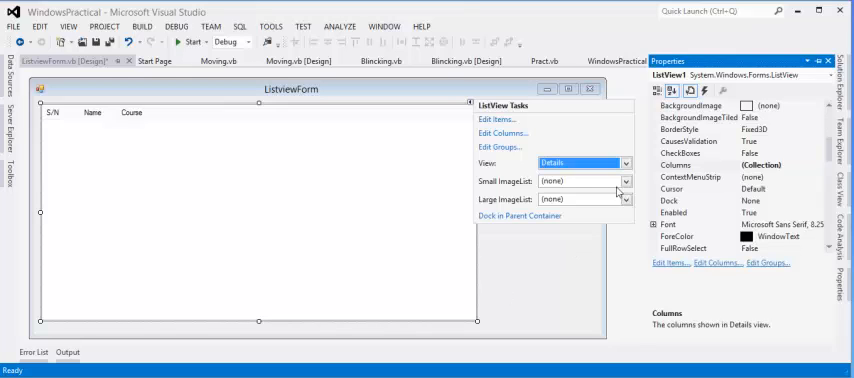
{"action": "left_click", "coordinate": [622, 162]}
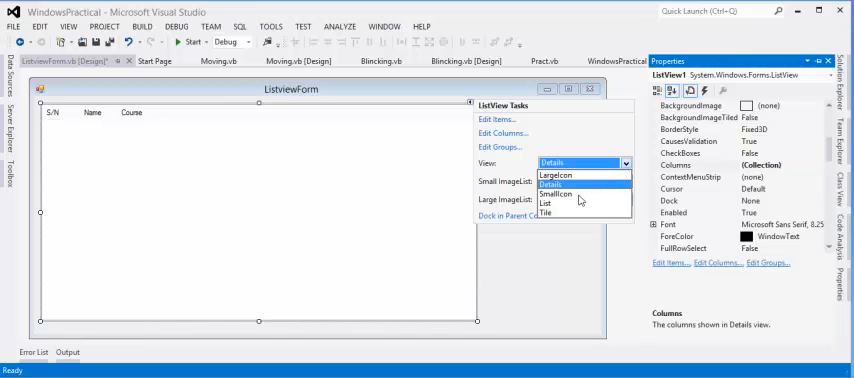
{"action": "left_click", "coordinate": [583, 193]}
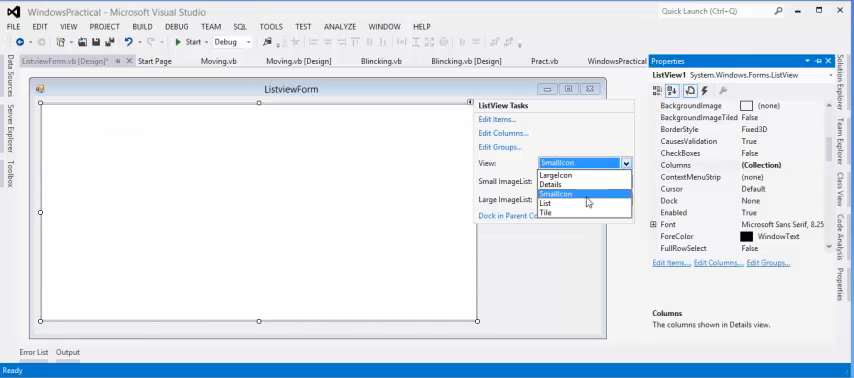
{"action": "left_click", "coordinate": [545, 202]}
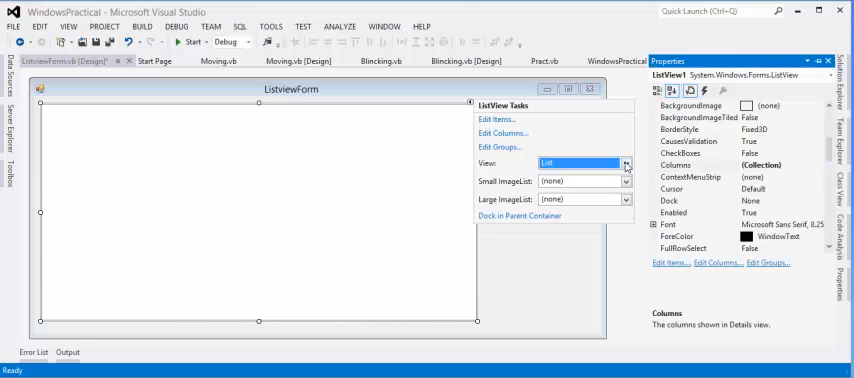
Set the view back to Details, run the form, and close the running window.
{"action": "left_click", "coordinate": [626, 162]}
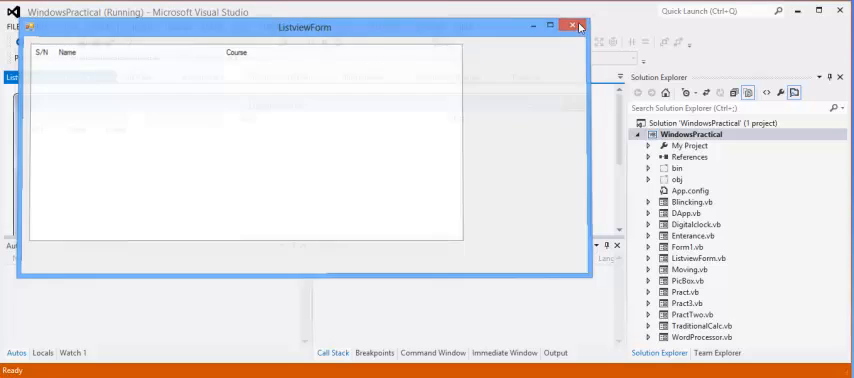
{"action": "left_click", "coordinate": [576, 26]}
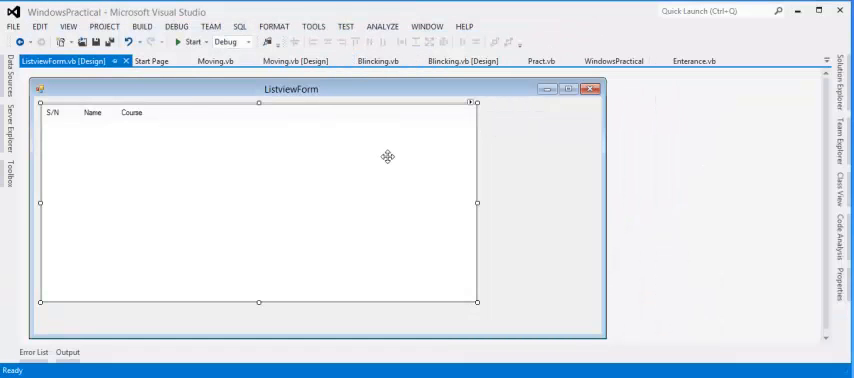
{"action": "mouse_move", "coordinate": [453, 156]}
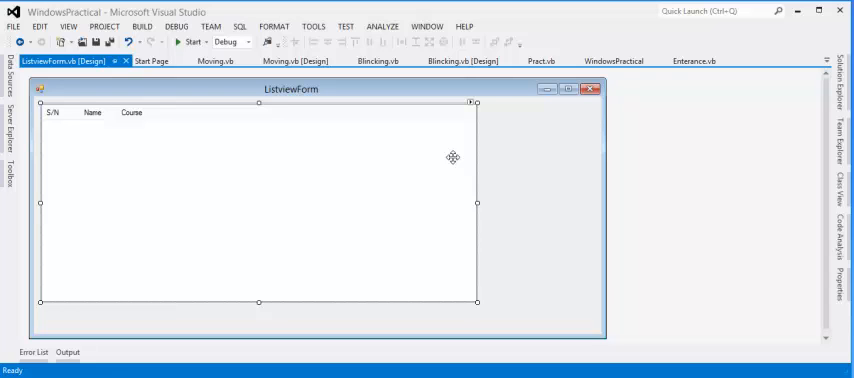
{"action": "mouse_move", "coordinate": [613, 228]}
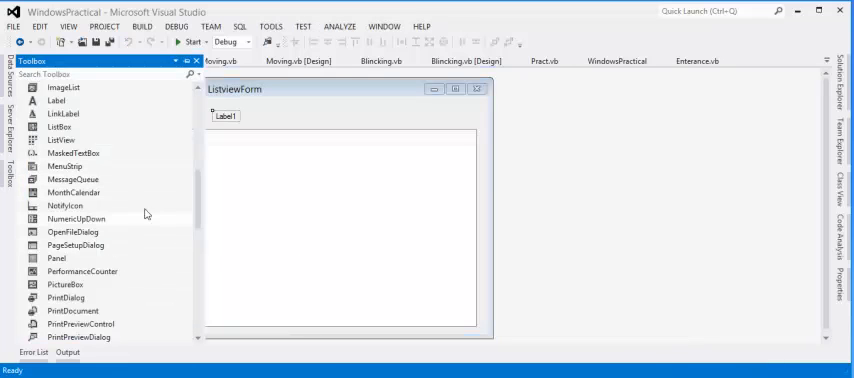
Place Name and Course labels with text boxes, plus Button1, above the list view.
{"action": "scroll", "scroll_direction": "down", "scroll_amount": 3}
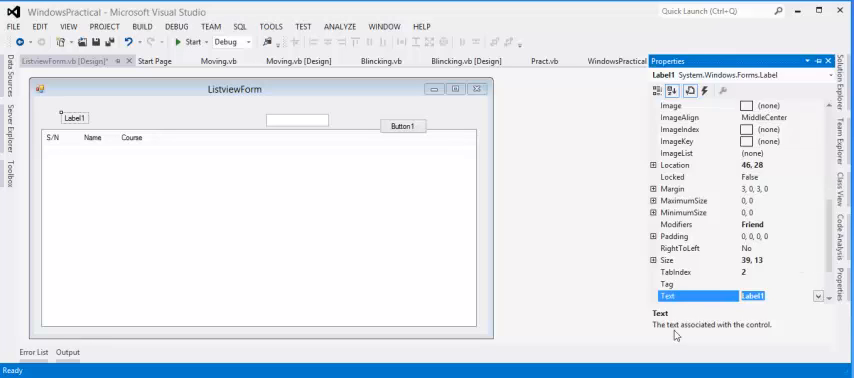
{"action": "type", "text": "Name"}
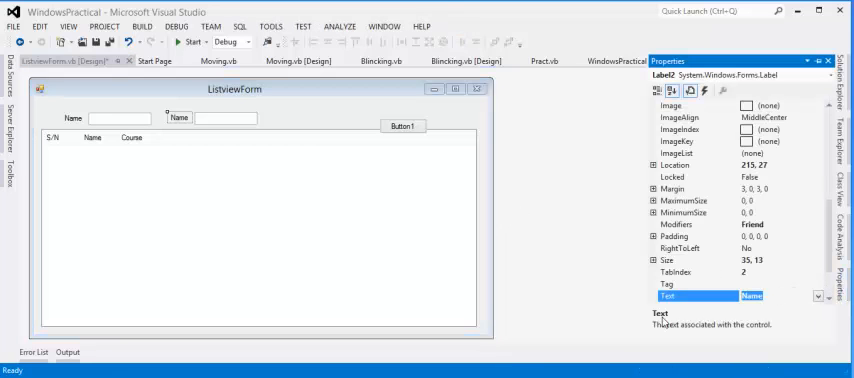
{"action": "type", "text": "Course"}
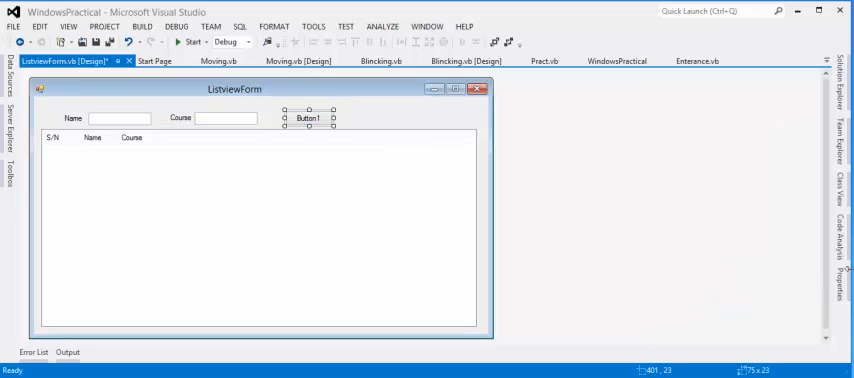
Change Button1's Text property to Add.
{"action": "left_click", "coordinate": [308, 117]}
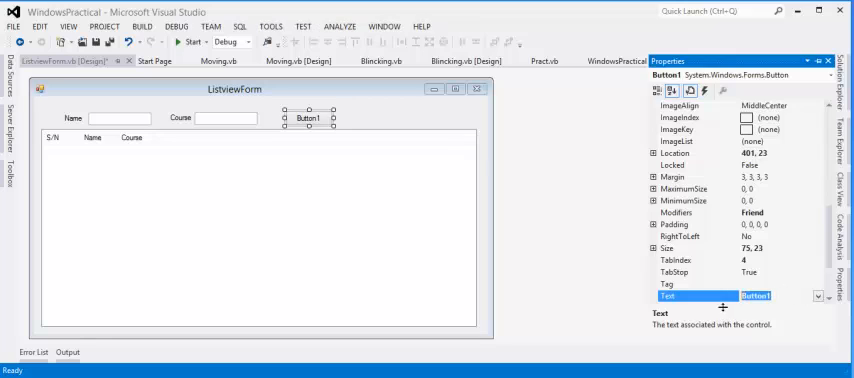
{"action": "type", "text": "D"}
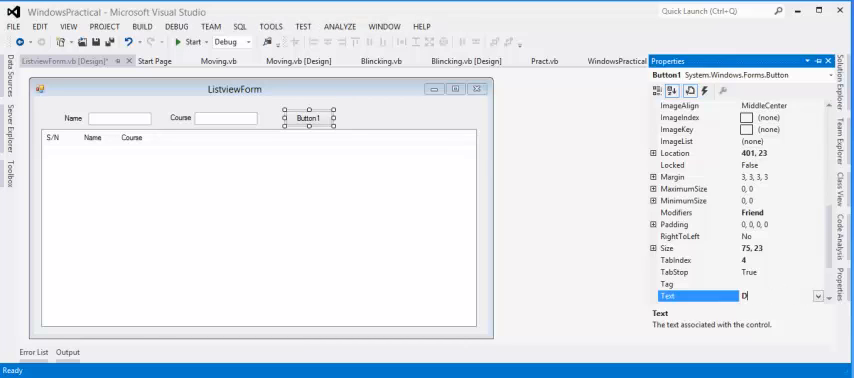
{"action": "type", "text": "Add"}
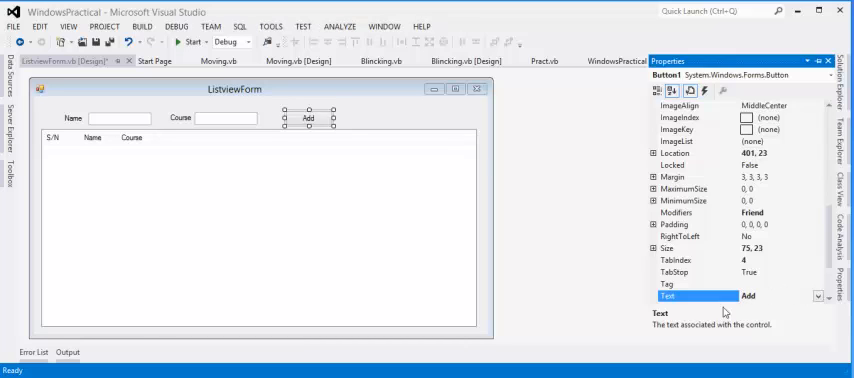
{"action": "mouse_move", "coordinate": [70, 147]}
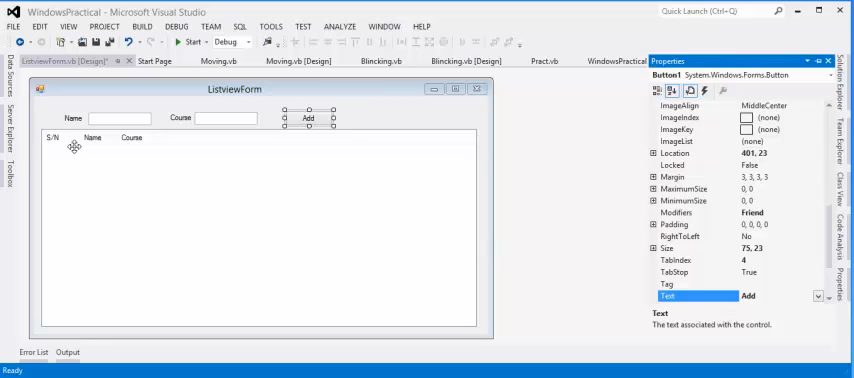
{"action": "mouse_move", "coordinate": [24, 153]}
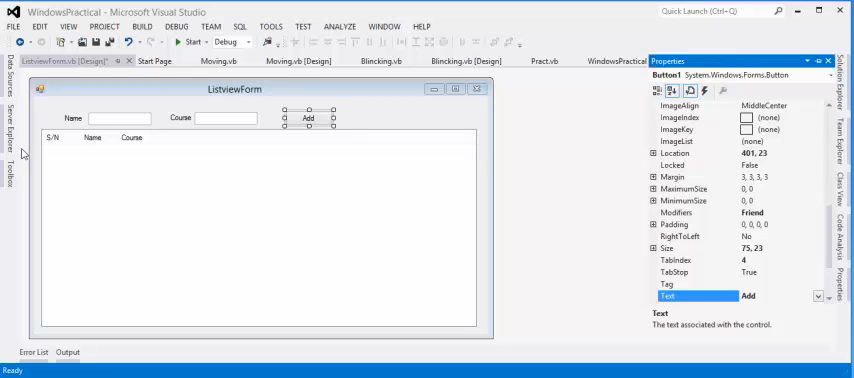
{"action": "mouse_move", "coordinate": [24, 154]}
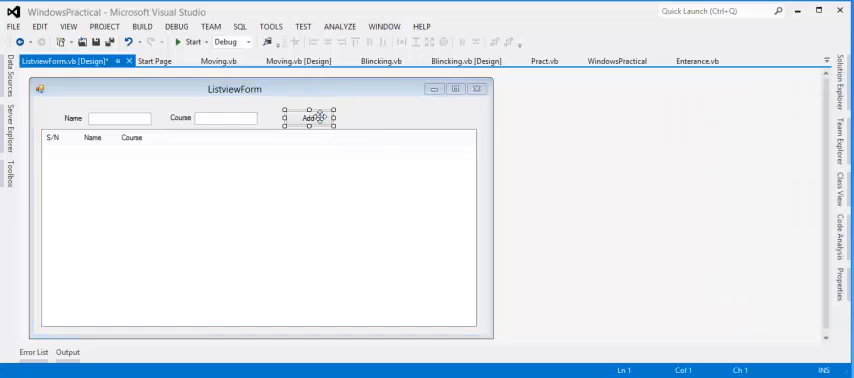
Open Button1's Click handler and start typing Me.ListView1 with IntelliSense.
{"action": "double_click", "coordinate": [308, 116]}
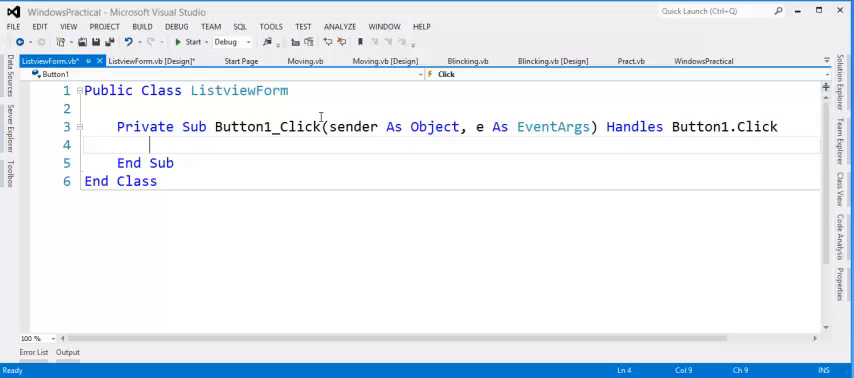
{"action": "type", "text": "me"}
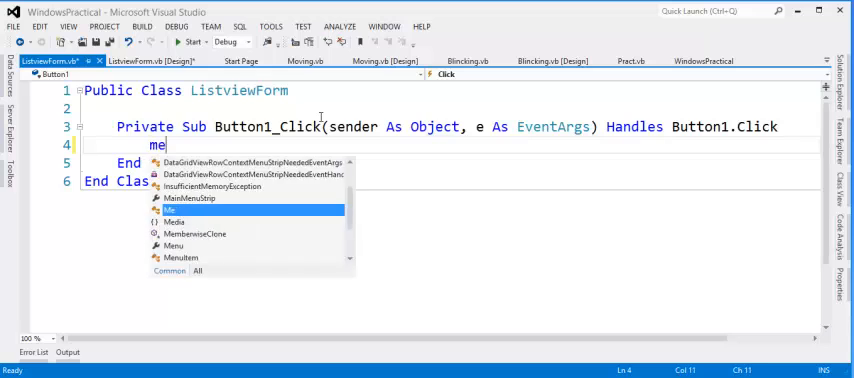
{"action": "type", "text": "."}
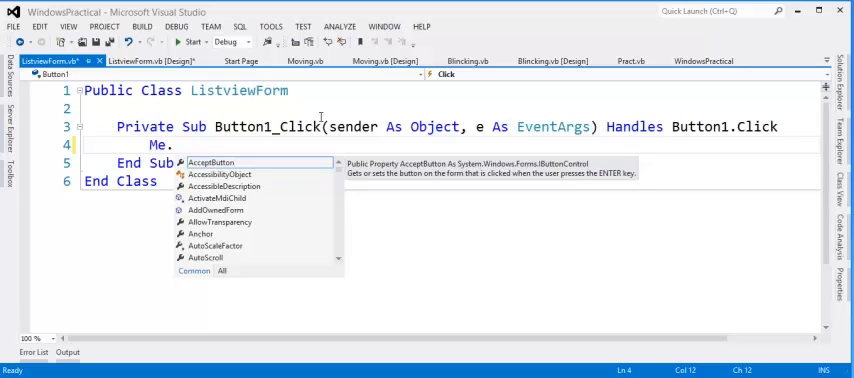
{"action": "type", "text": "li"}
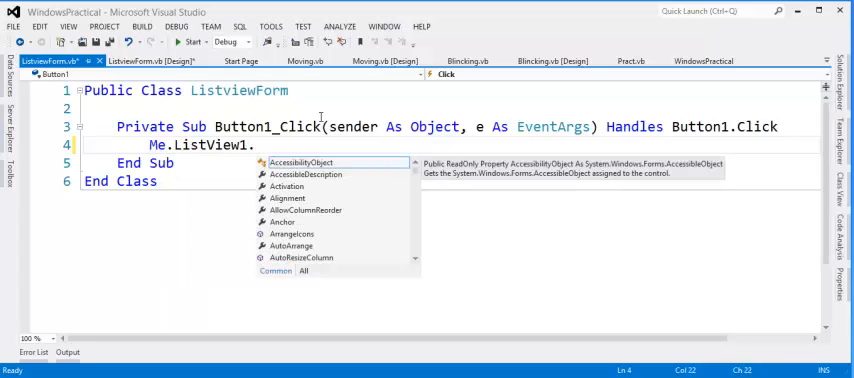
{"action": "type", "text": "l"}
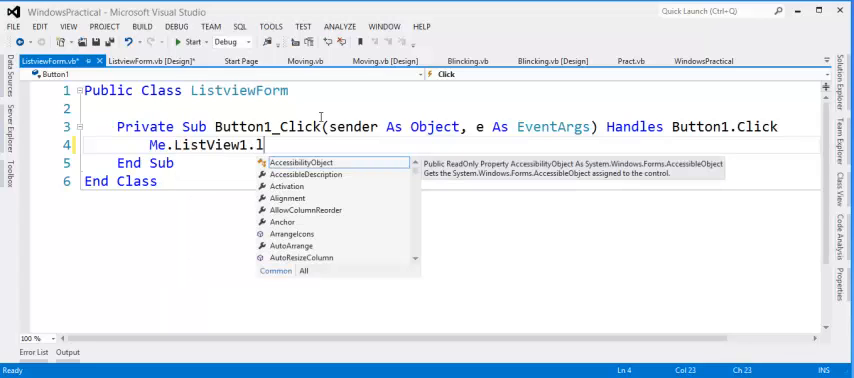
{"action": "type", "text": "ist"}
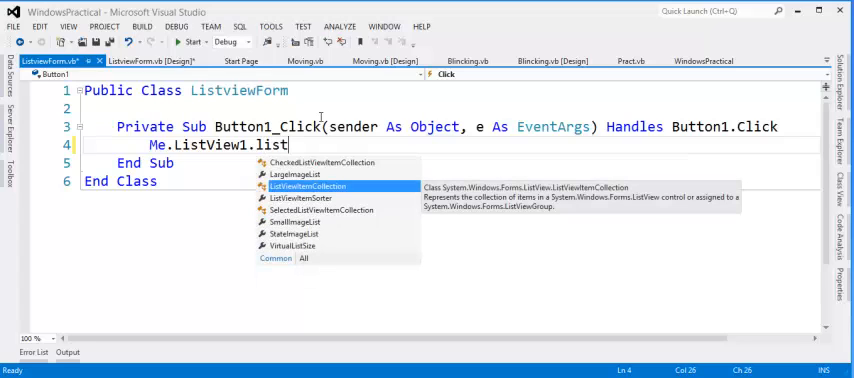
{"action": "type", "text": "itm"}
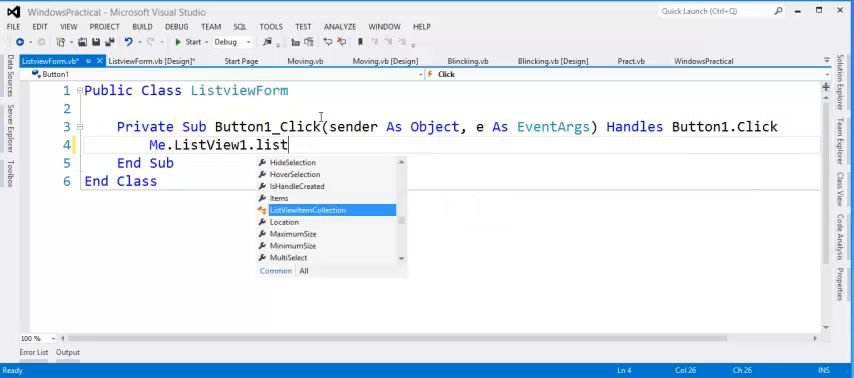
{"action": "type", "text": "vie"}
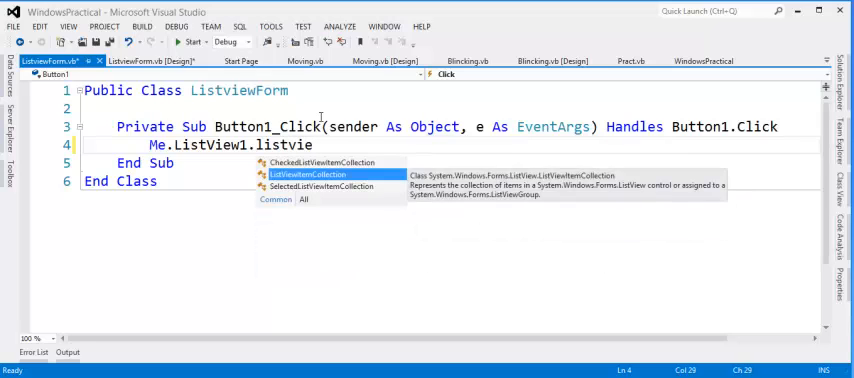
{"action": "type", "text": "wit"}
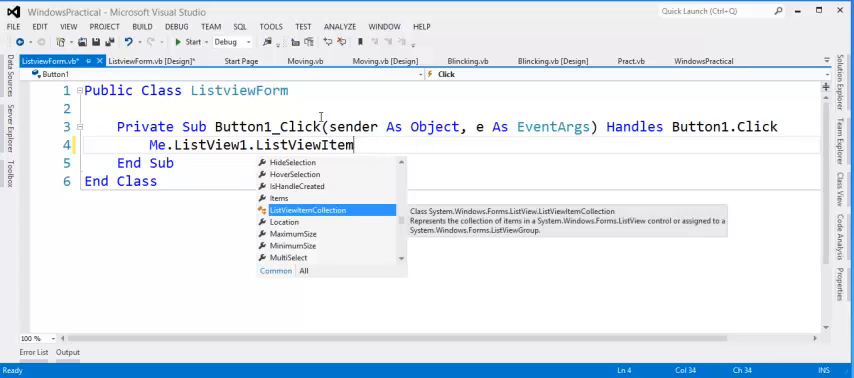
Fix the typo and complete the line as Me.ListView1.Items.Add().
{"action": "key", "text": "BackSpace"}
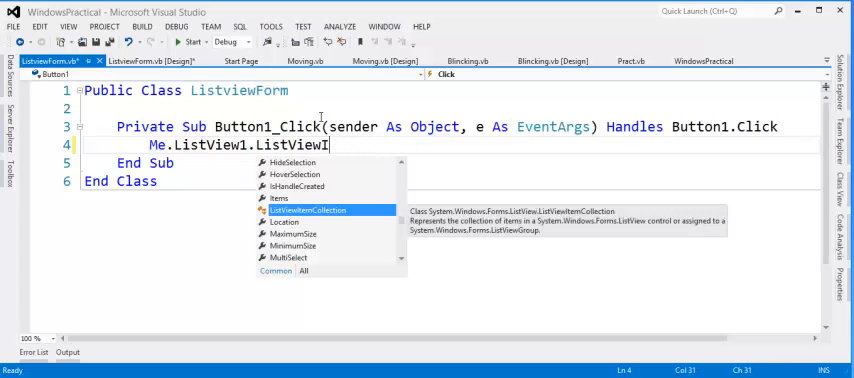
{"action": "type", "text": "temCollection."}
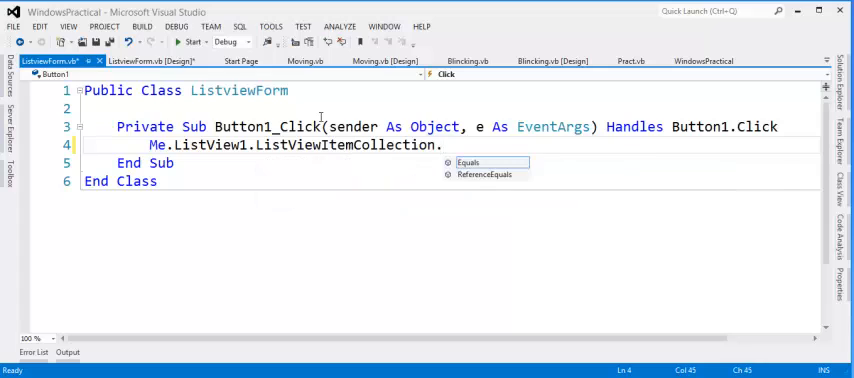
{"action": "mouse_move", "coordinate": [461, 162]}
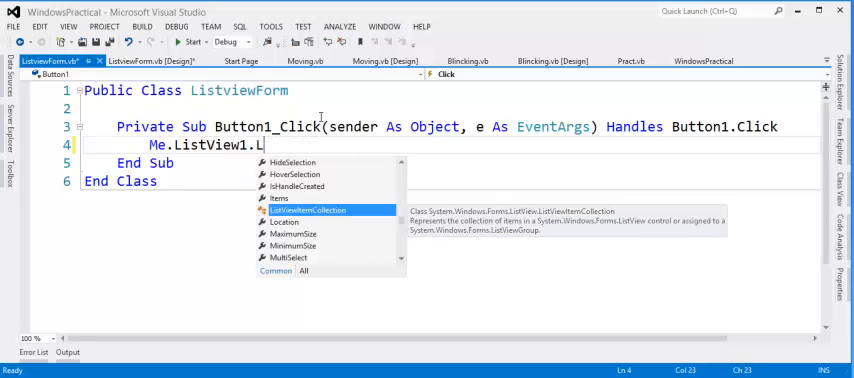
{"action": "type", "text": "ite"}
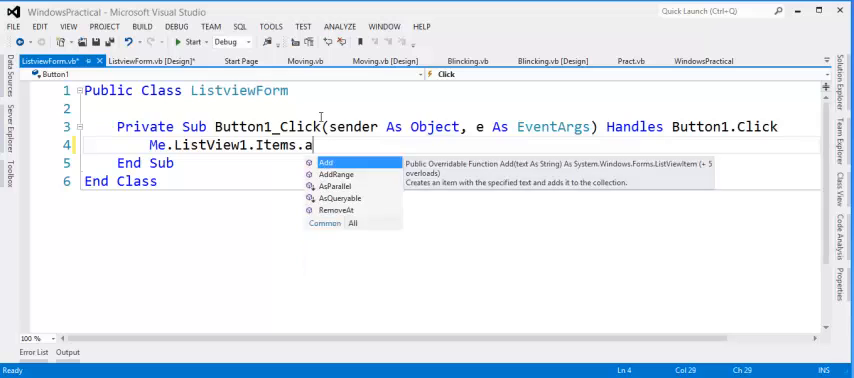
{"action": "type", "text": "Add"}
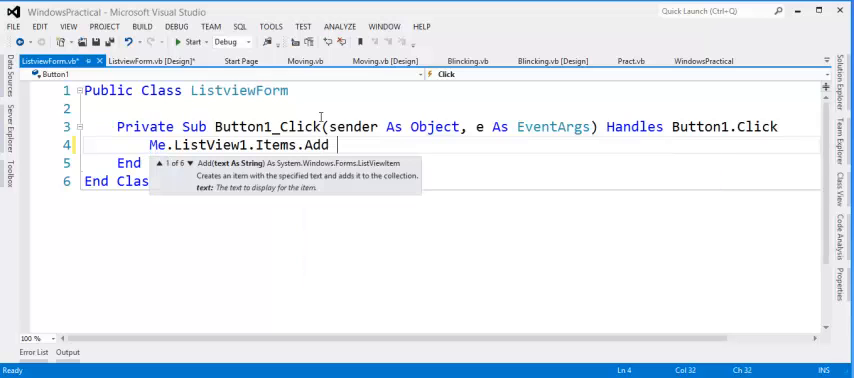
{"action": "type", "text": "("}
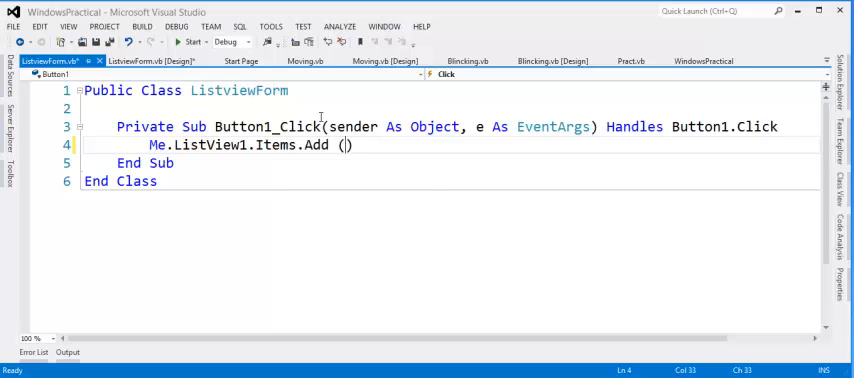
{"action": "type", "text": "M"}
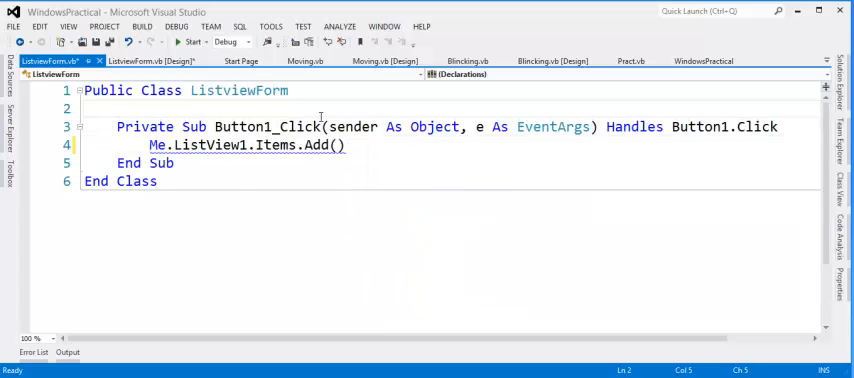
Declare 'Dim i As Integer' and 'Dim lvitem As ListViewItem', assigning Items.Add(i + 1) to lvitem.
{"action": "type", "text": "Dim ias in"}
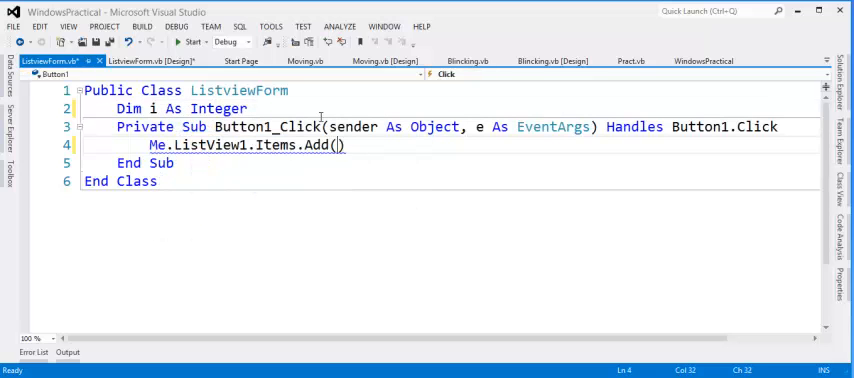
{"action": "type", "text": "i + 1"}
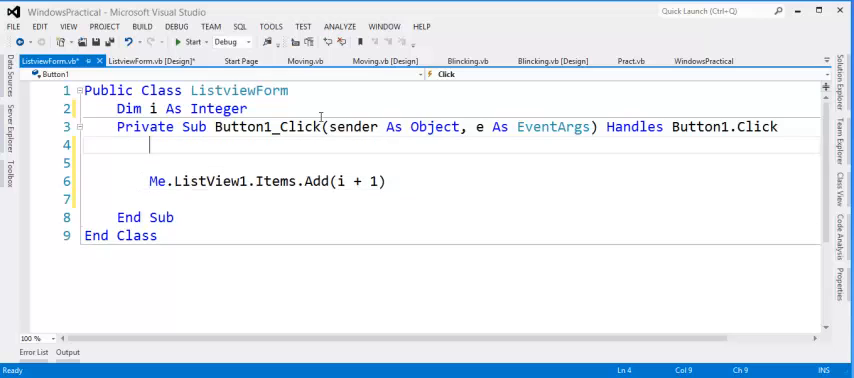
{"action": "type", "text": "Dim"}
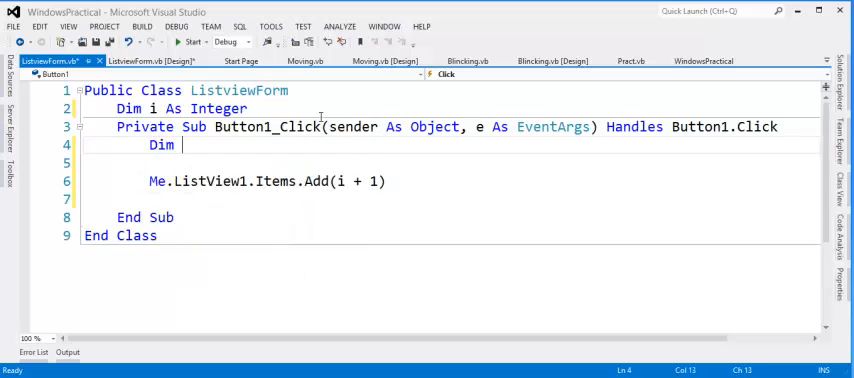
{"action": "type", "text": "l"}
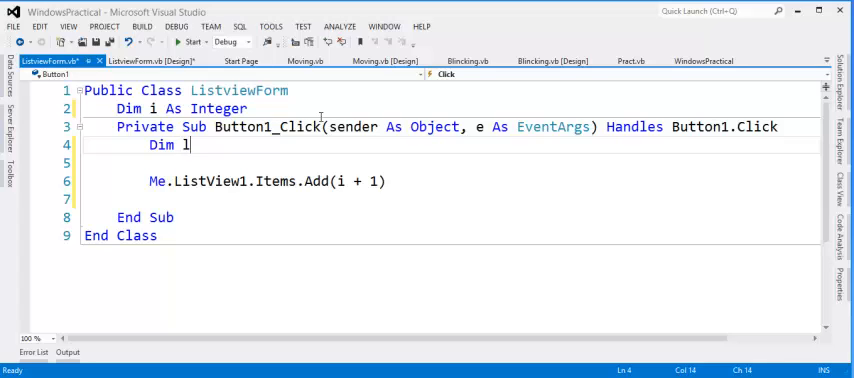
{"action": "type", "text": "vitem"}
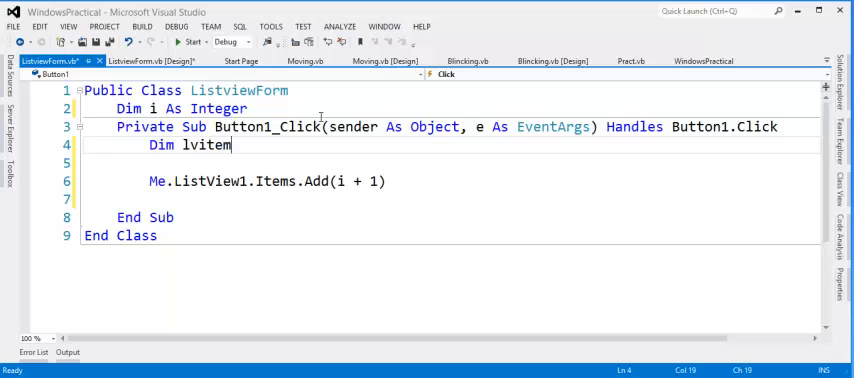
{"action": "type", "text": "As li"}
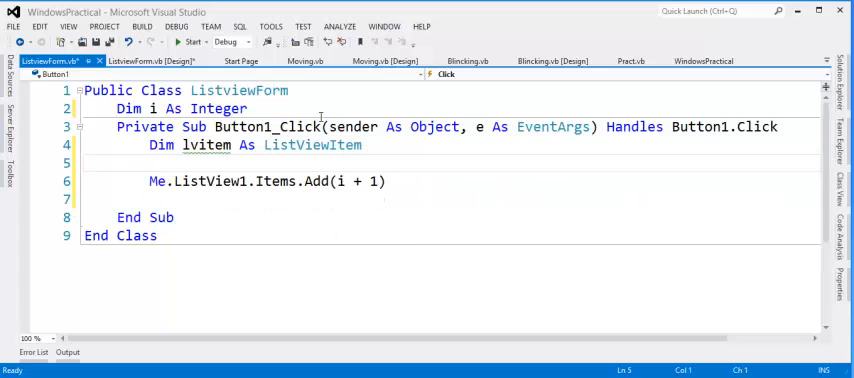
{"action": "type", "text": "l"}
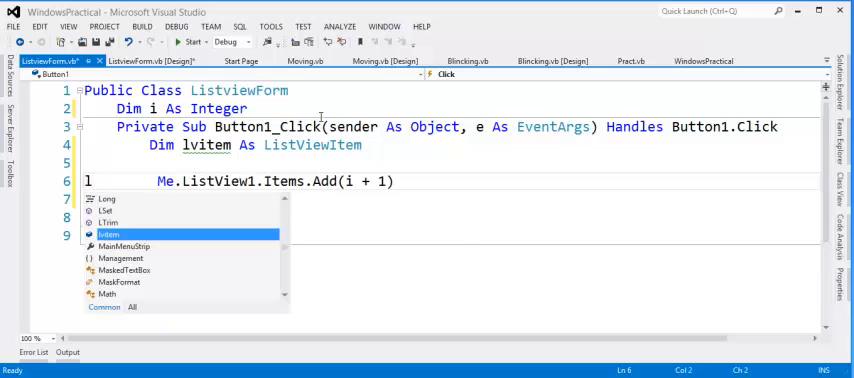
{"action": "type", "text": "vitem"}
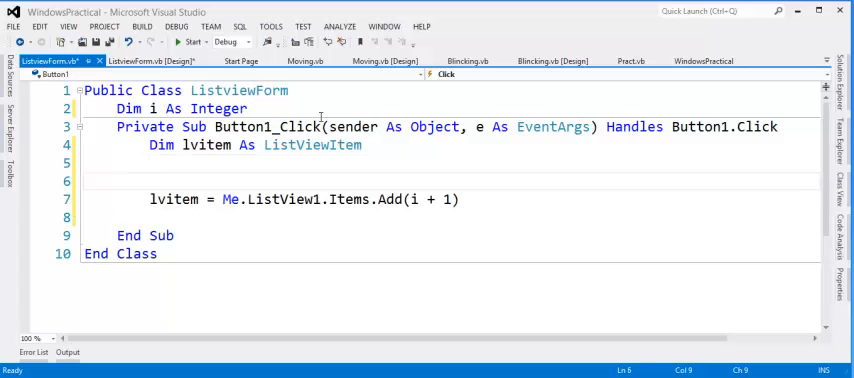
Write the line lvitem.SubItems.Add(Me.TextBox1.Text) below the lvitem assignment.
{"action": "left_click", "coordinate": [150, 163]}
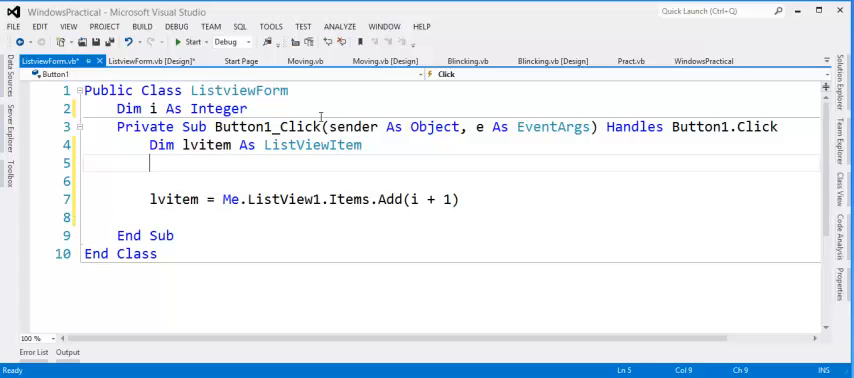
{"action": "type", "text": "List(Of"}
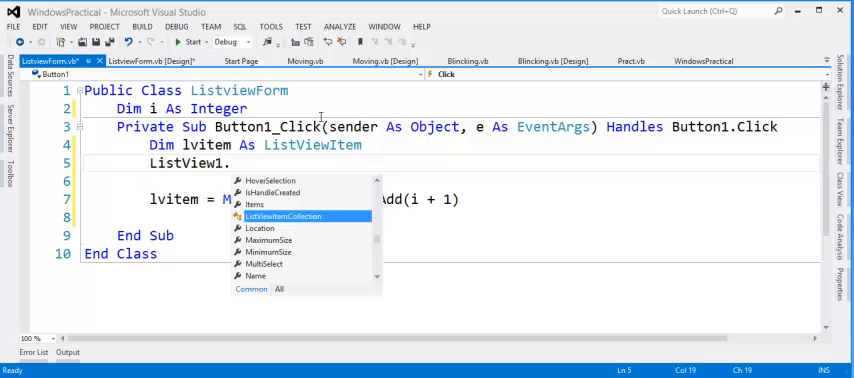
{"action": "type", "text": "be"}
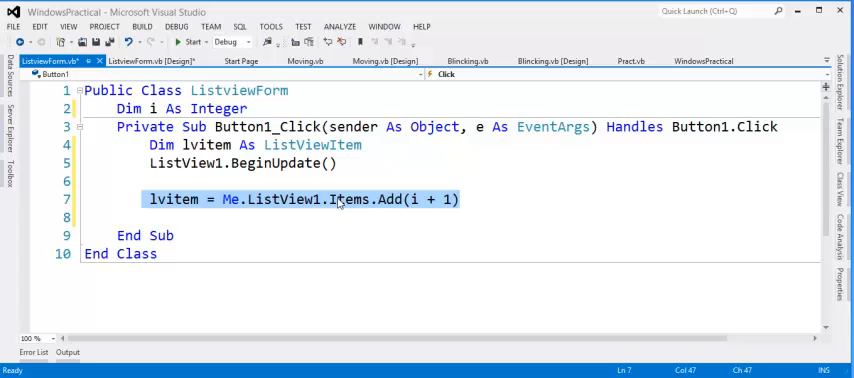
{"action": "double_click", "coordinate": [369, 199]}
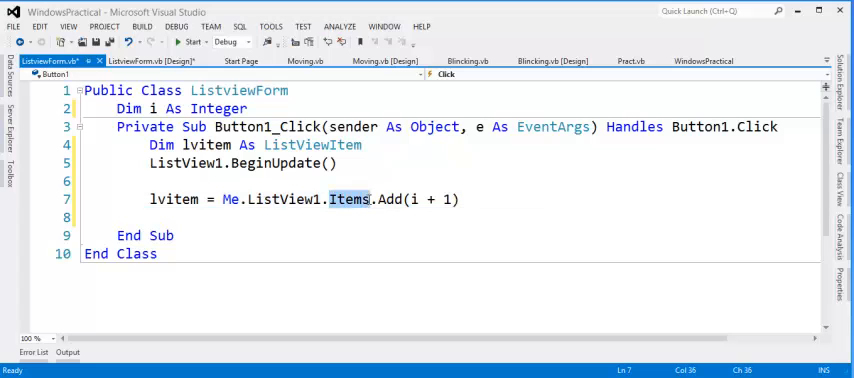
{"action": "mouse_move", "coordinate": [369, 205]}
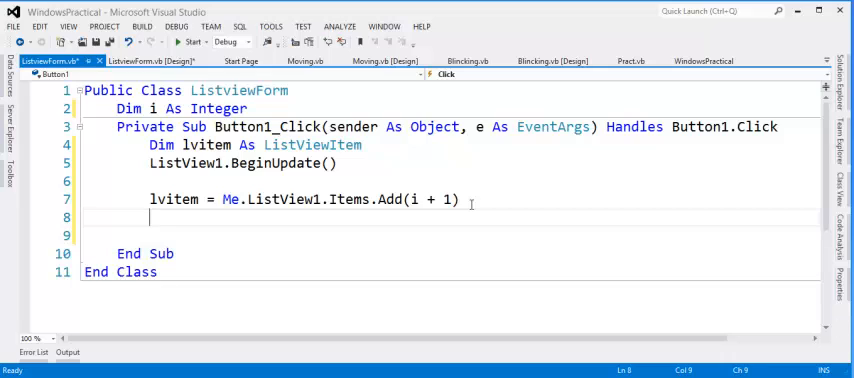
{"action": "type", "text": "lv"}
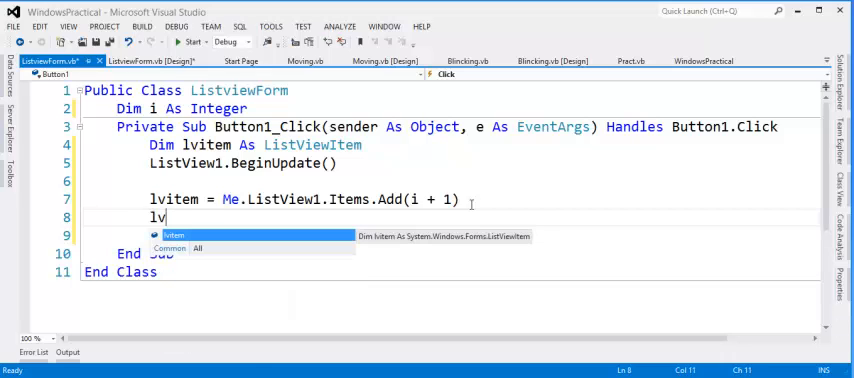
{"action": "type", "text": "item."}
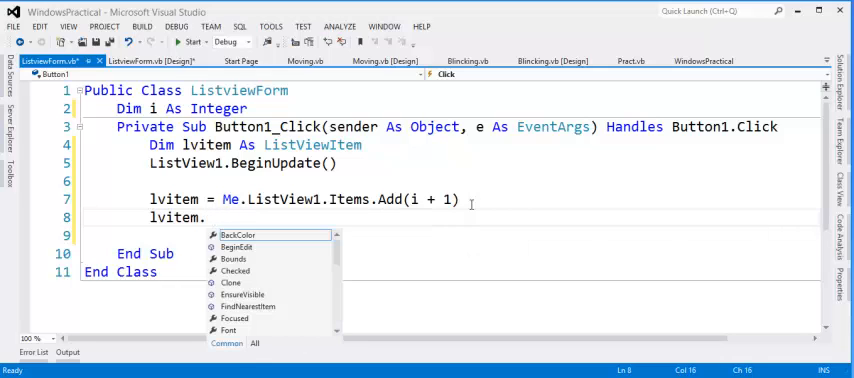
{"action": "type", "text": "SubItems."}
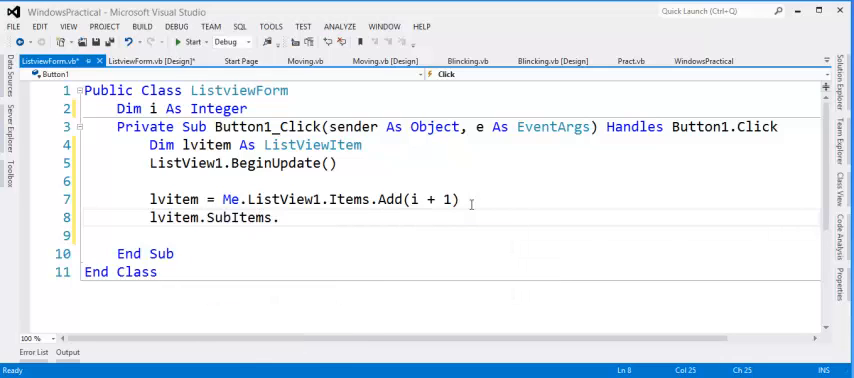
{"action": "type", "text": "ad"}
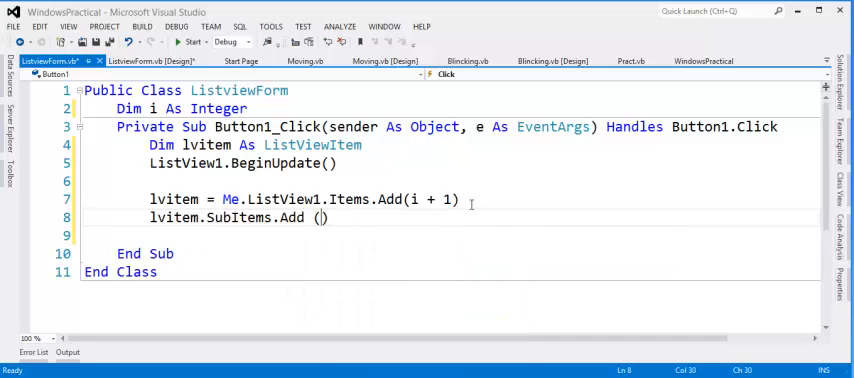
{"action": "type", "text": "Me."}
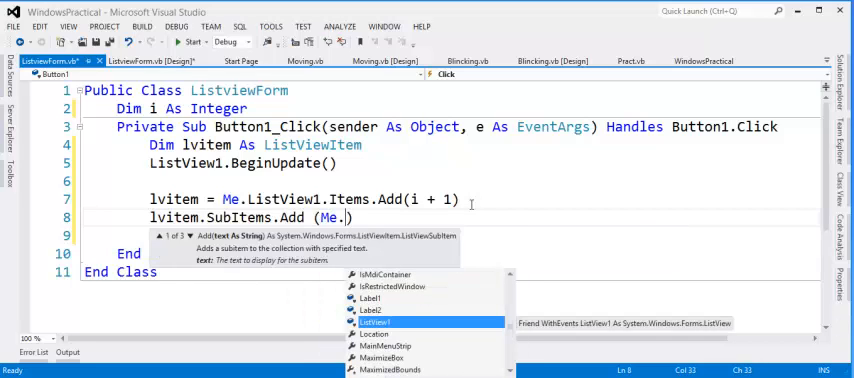
{"action": "type", "text": "te"}
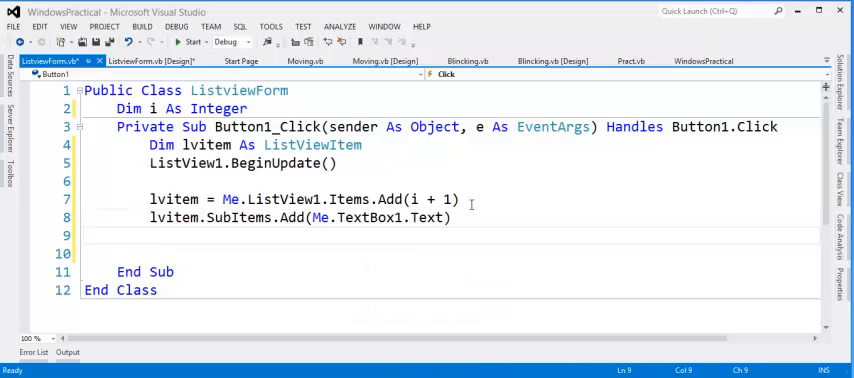
Add a second line lvitem.SubItems.Add(Me.TextBox2.Text).
{"action": "type", "text": "lv"}
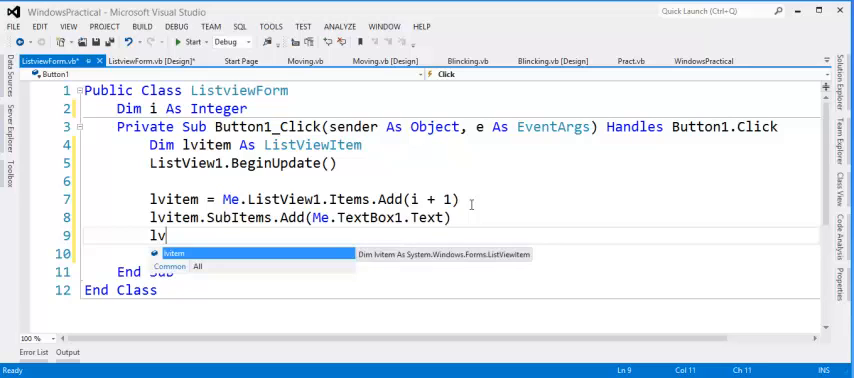
{"action": "type", "text": "item ."}
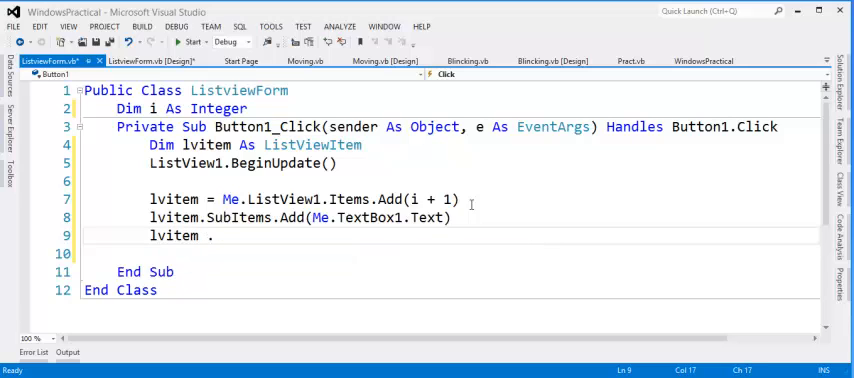
{"action": "type", "text": "SubItems."}
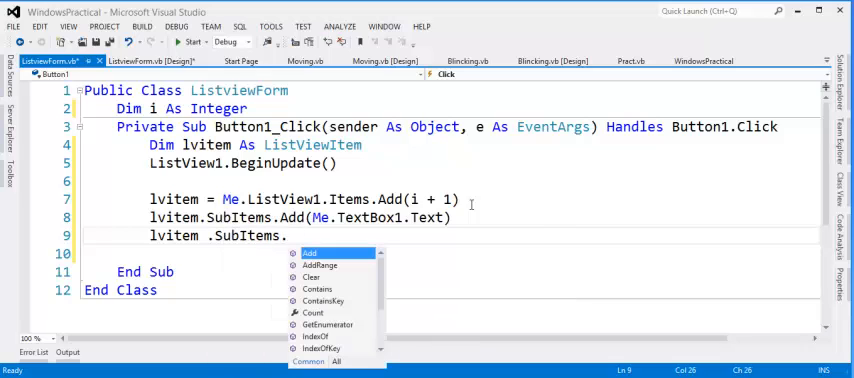
{"action": "type", "text": "Add"}
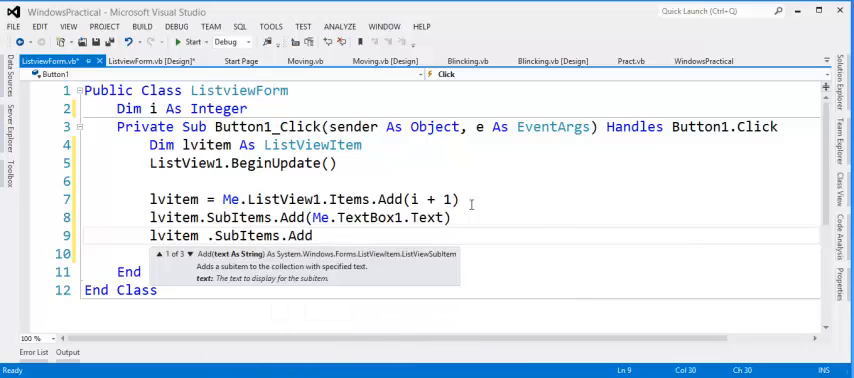
{"action": "type", "text": "("}
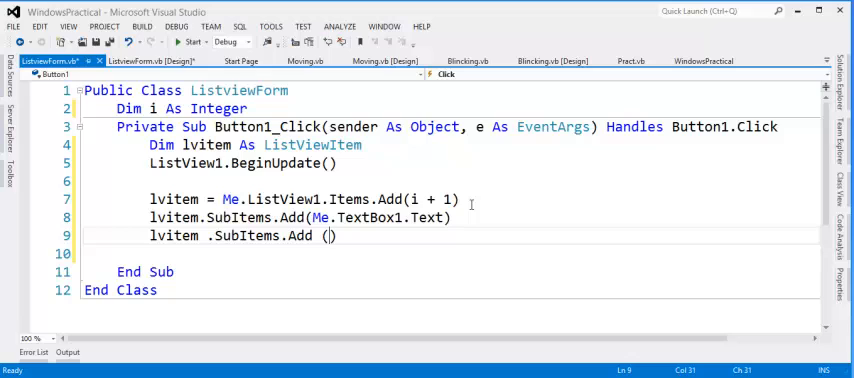
{"action": "type", "text": "Me.te"}
{"action": "type", "text": "Len."}
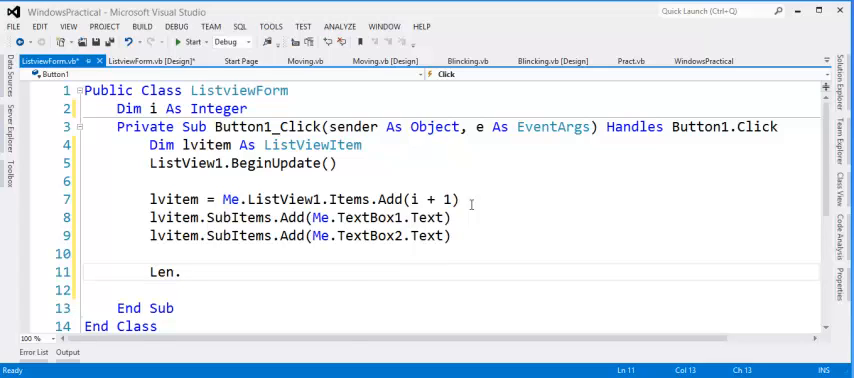
End Button1's Click handler with ListView1.Update() and ListView1.EndUpdate() below the SubItems lines.
{"action": "type", "text": "istView"}
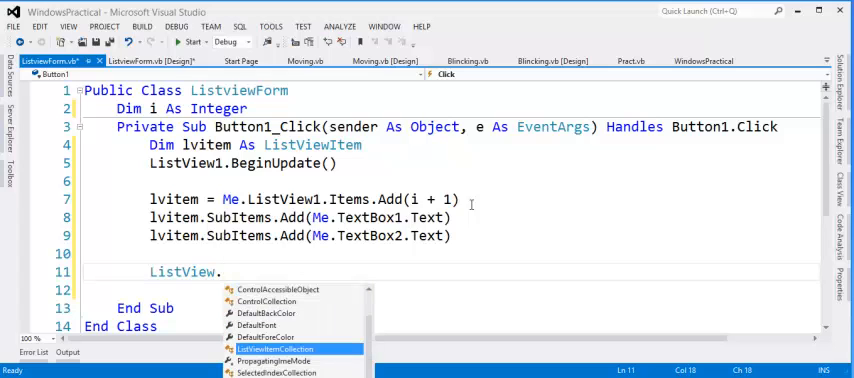
{"action": "type", "text": "1"}
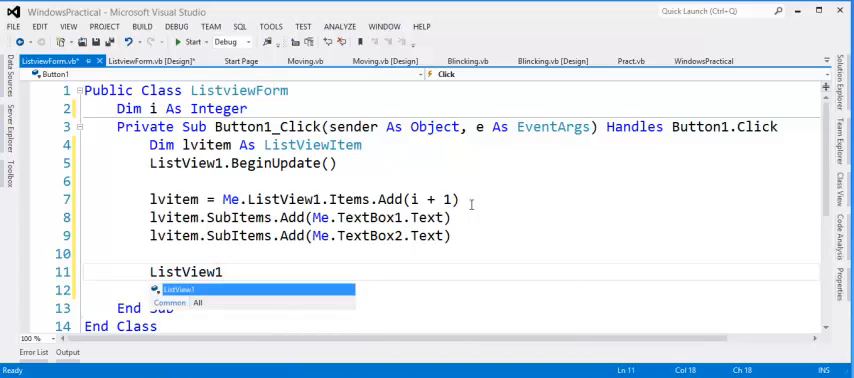
{"action": "type", "text": ".Update"}
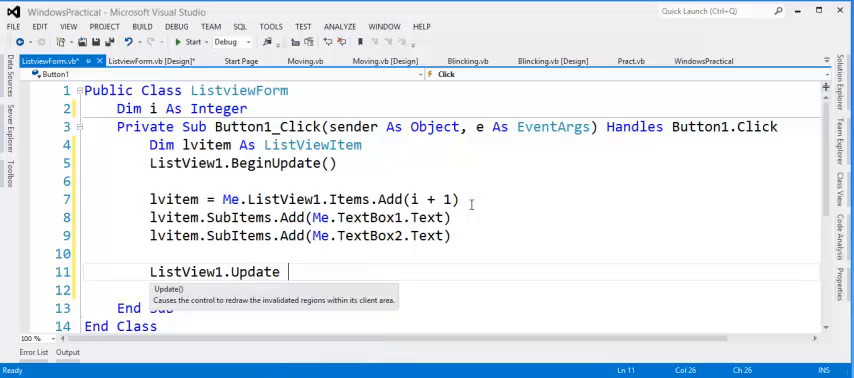
{"action": "type", "text": "()"}
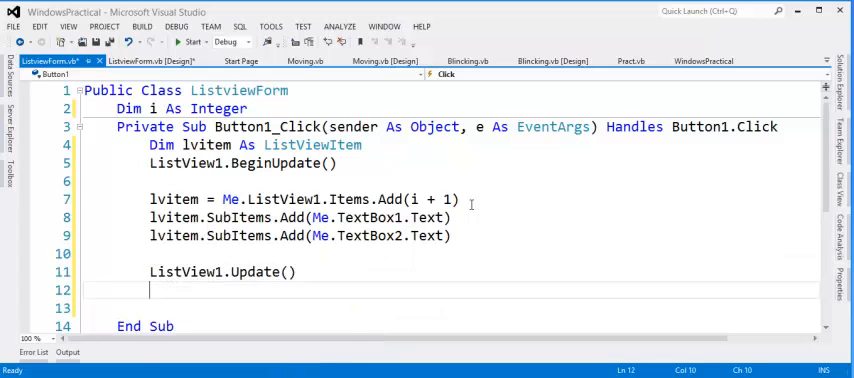
{"action": "type", "text": "list"}
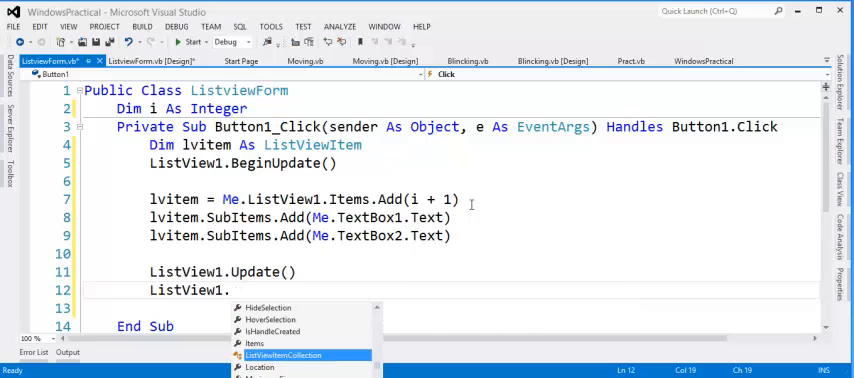
{"action": "type", "text": "en"}
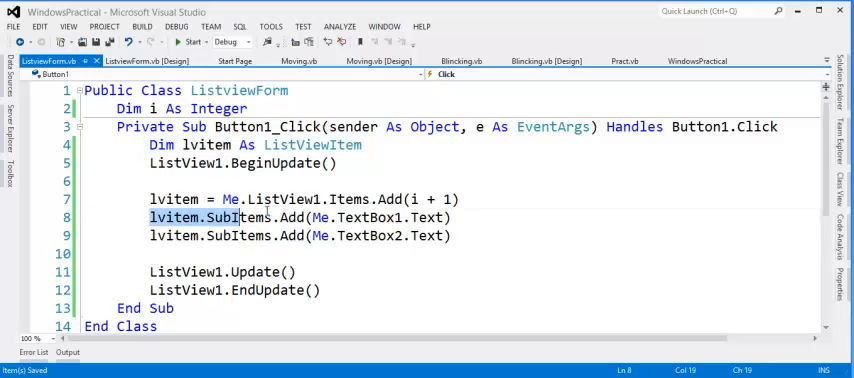
{"action": "left_click_drag", "start_coordinate": [150, 217], "coordinate": [451, 236]}
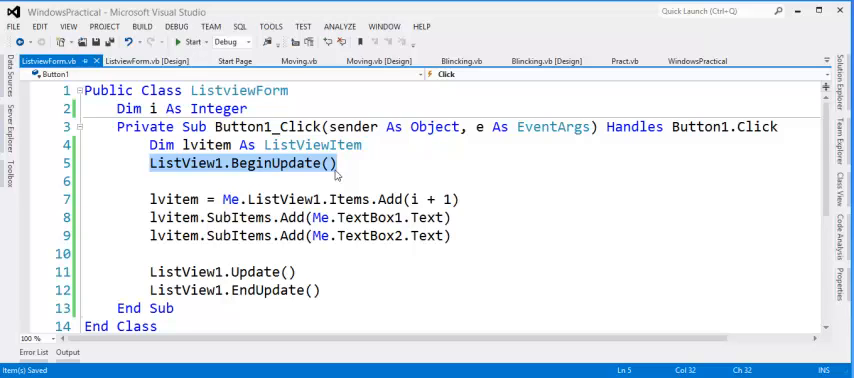
{"action": "mouse_move", "coordinate": [332, 173]}
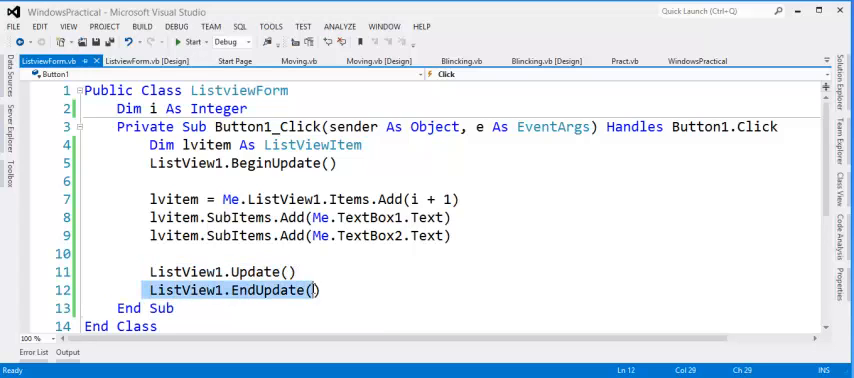
{"action": "type", "text": ")"}
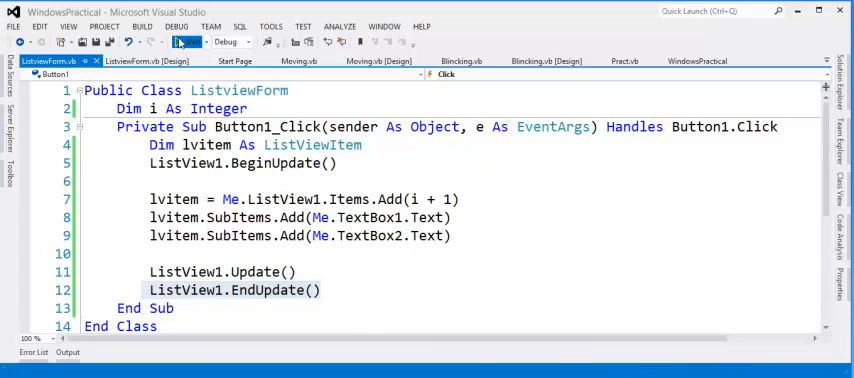
{"action": "left_click", "coordinate": [179, 41]}
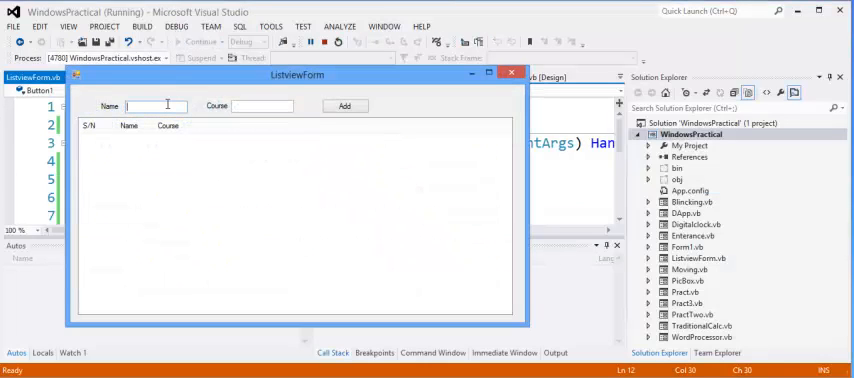
{"action": "type", "text": "Umar Abubak"}
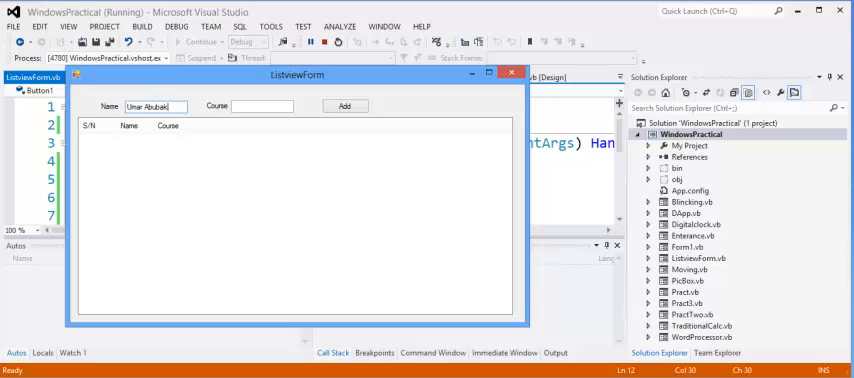
{"action": "type", "text": "r Abubakar Dachia"}
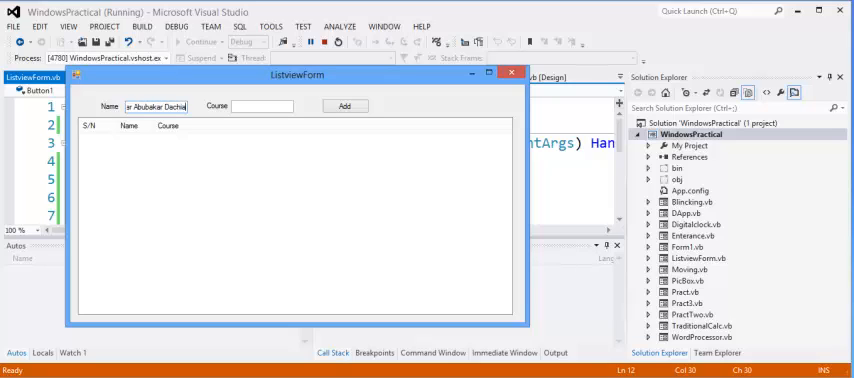
{"action": "left_click", "coordinate": [261, 106]}
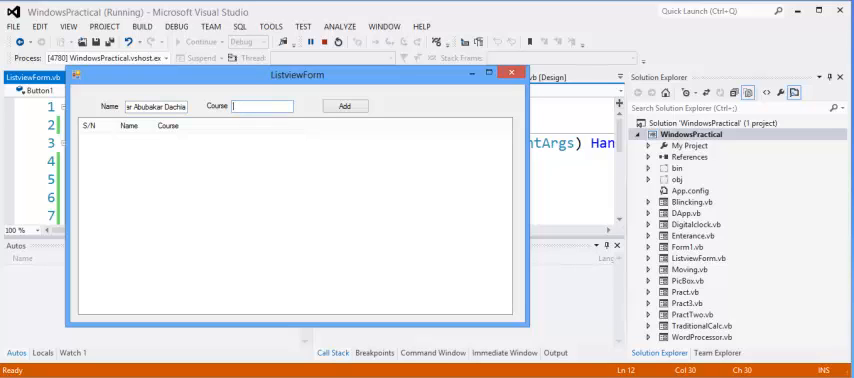
{"action": "type", "text": "VB"}
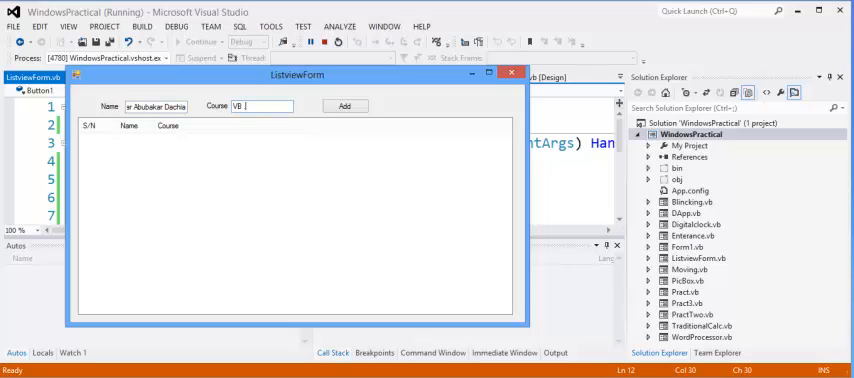
{"action": "type", "text": ".Net"}
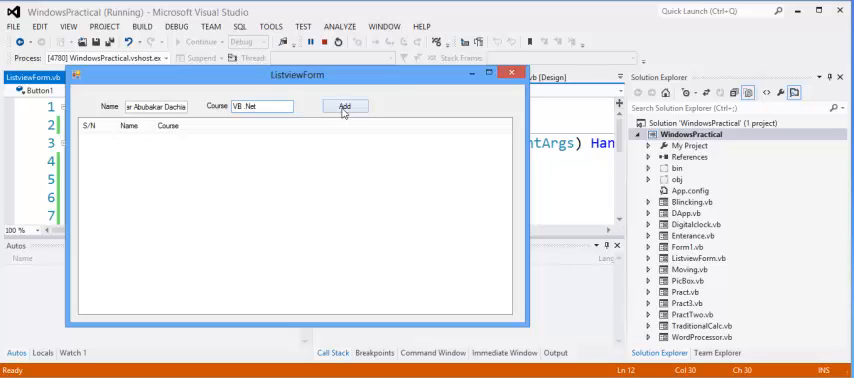
{"action": "left_click", "coordinate": [345, 106]}
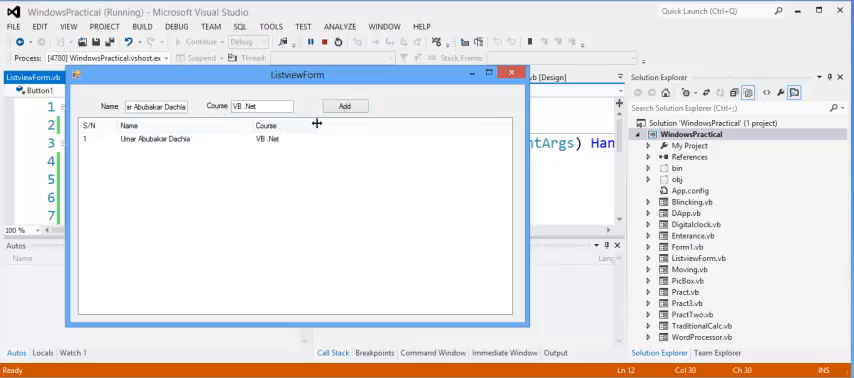
{"action": "left_click", "coordinate": [345, 106]}
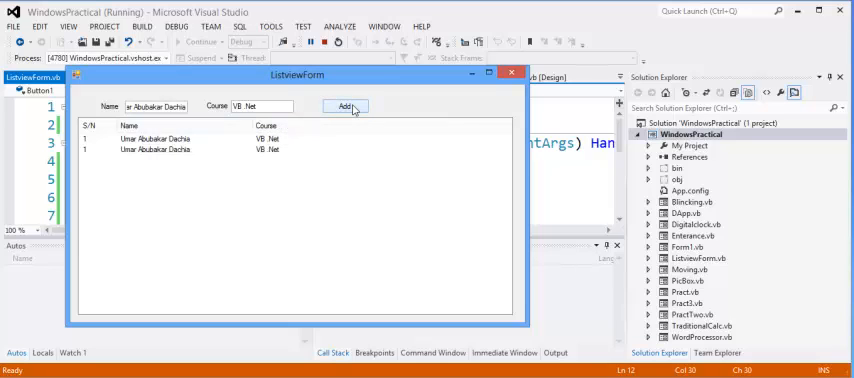
{"action": "left_click", "coordinate": [345, 107]}
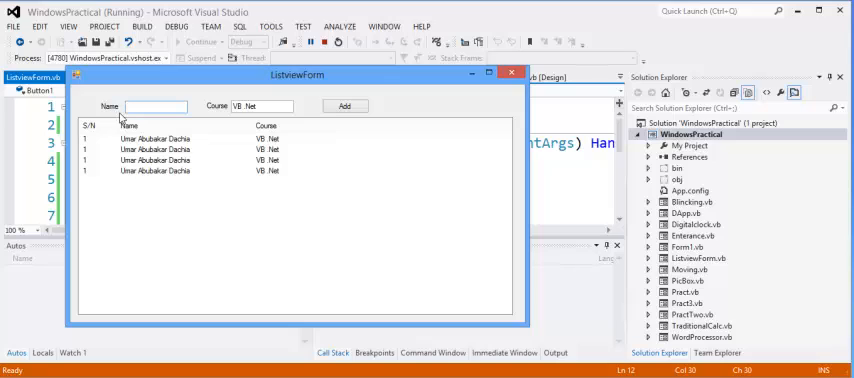
{"action": "type", "text": "Tanko"}
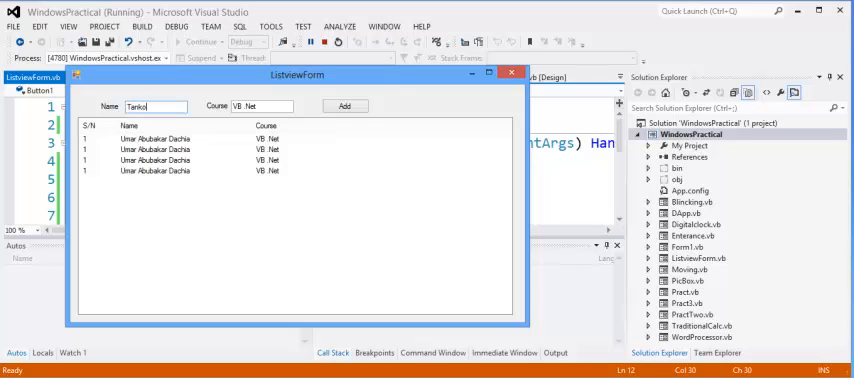
{"action": "type", "text": "Bala"}
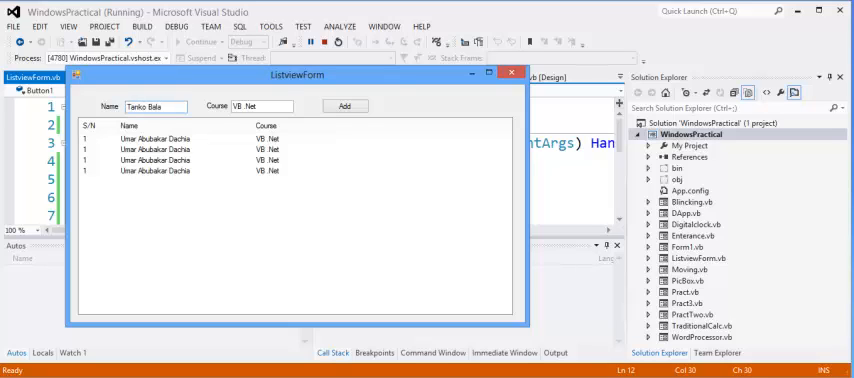
{"action": "left_click", "coordinate": [344, 106]}
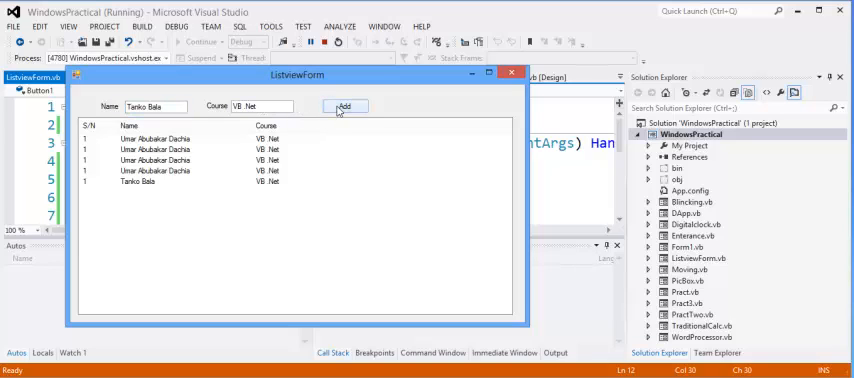
{"action": "left_click", "coordinate": [344, 107]}
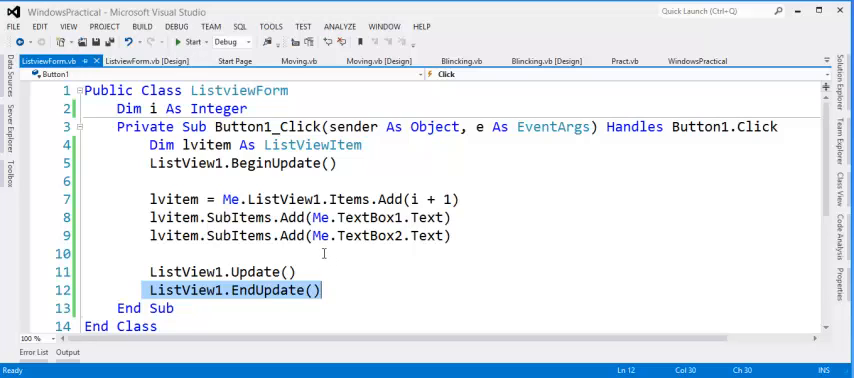
Insert i+=1 after ListView1.EndUpdate() in Button1_Click and start a new build.
{"action": "left_click", "coordinate": [325, 290]}
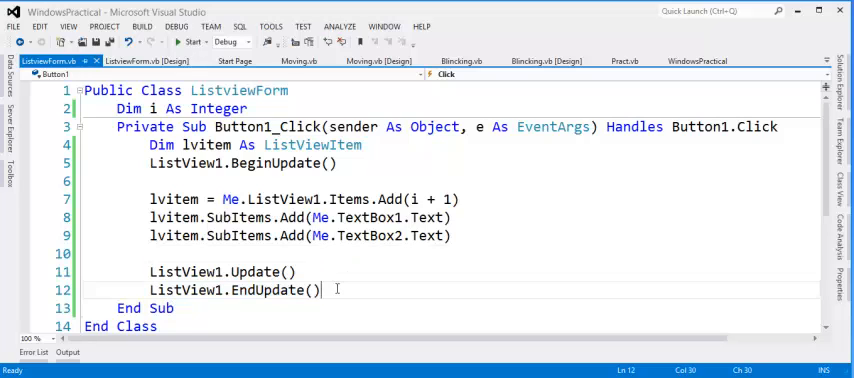
{"action": "type", "text": "i+"}
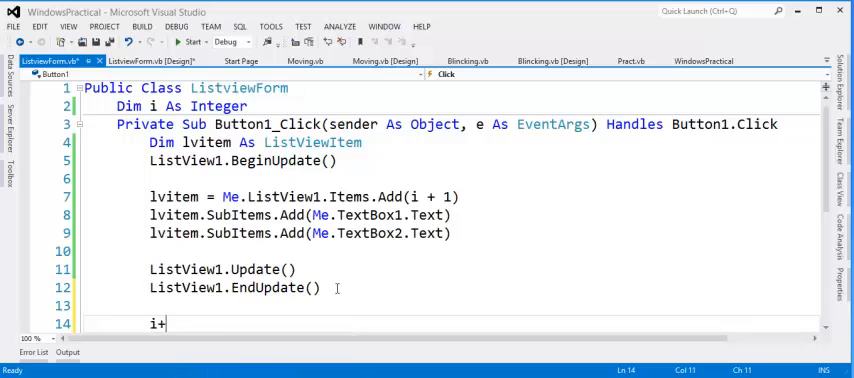
{"action": "type", "text": "=1"}
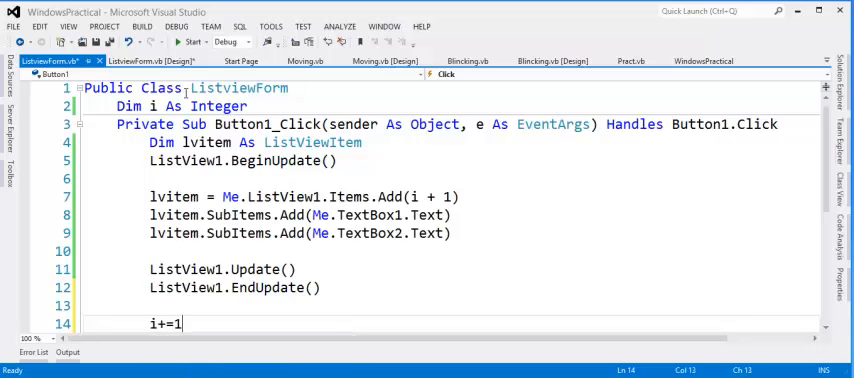
{"action": "left_click", "coordinate": [179, 44]}
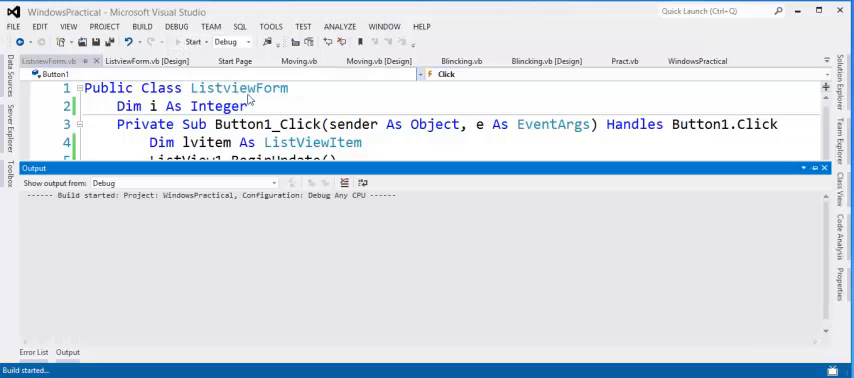